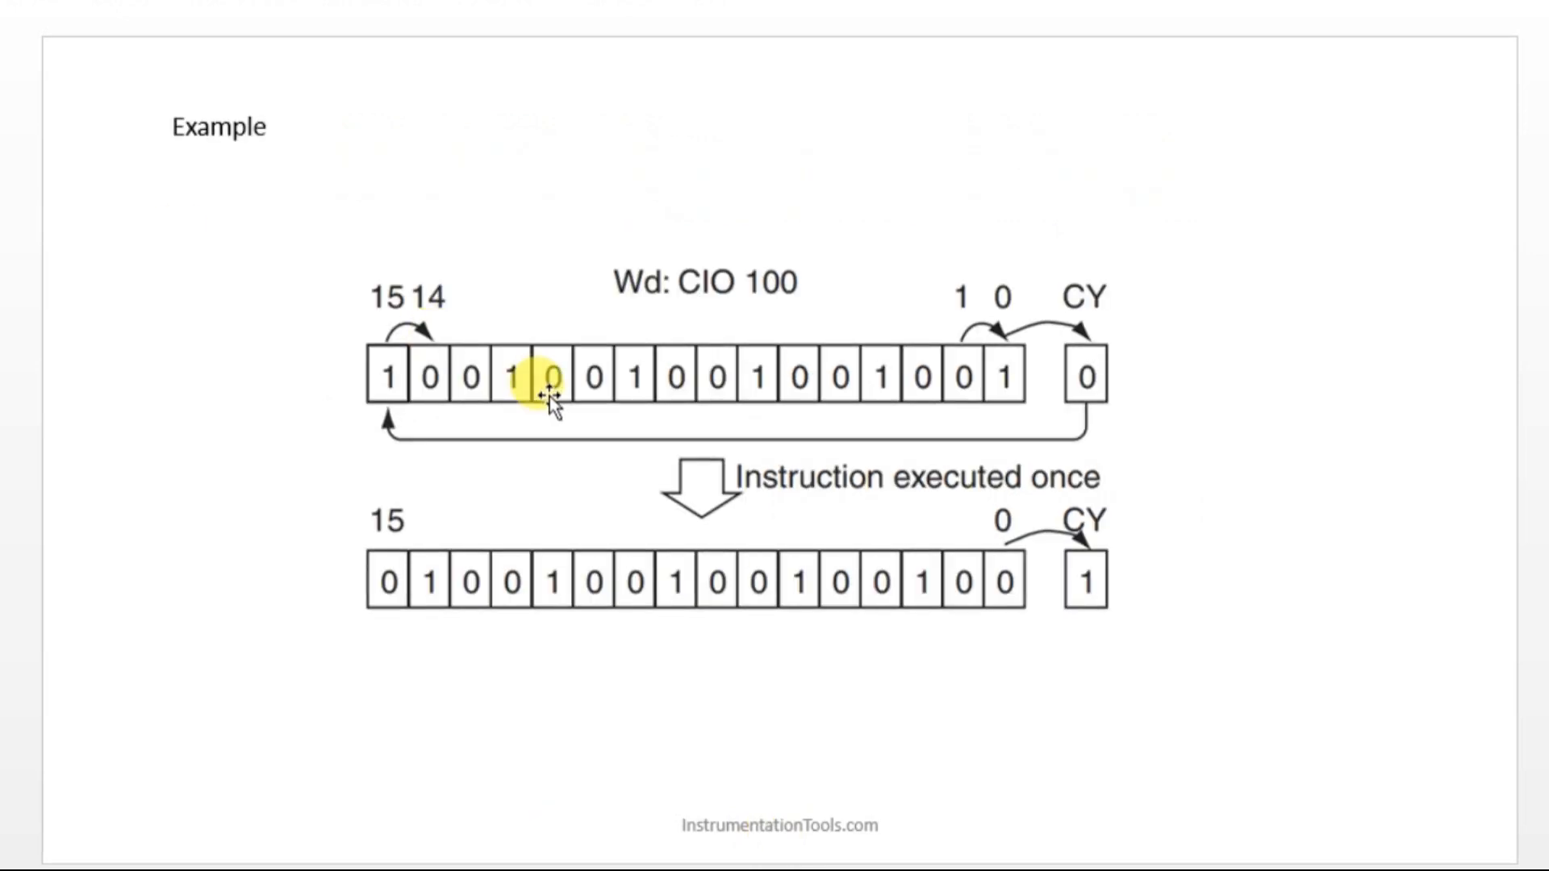
pyautogui.moveTo(973, 376)
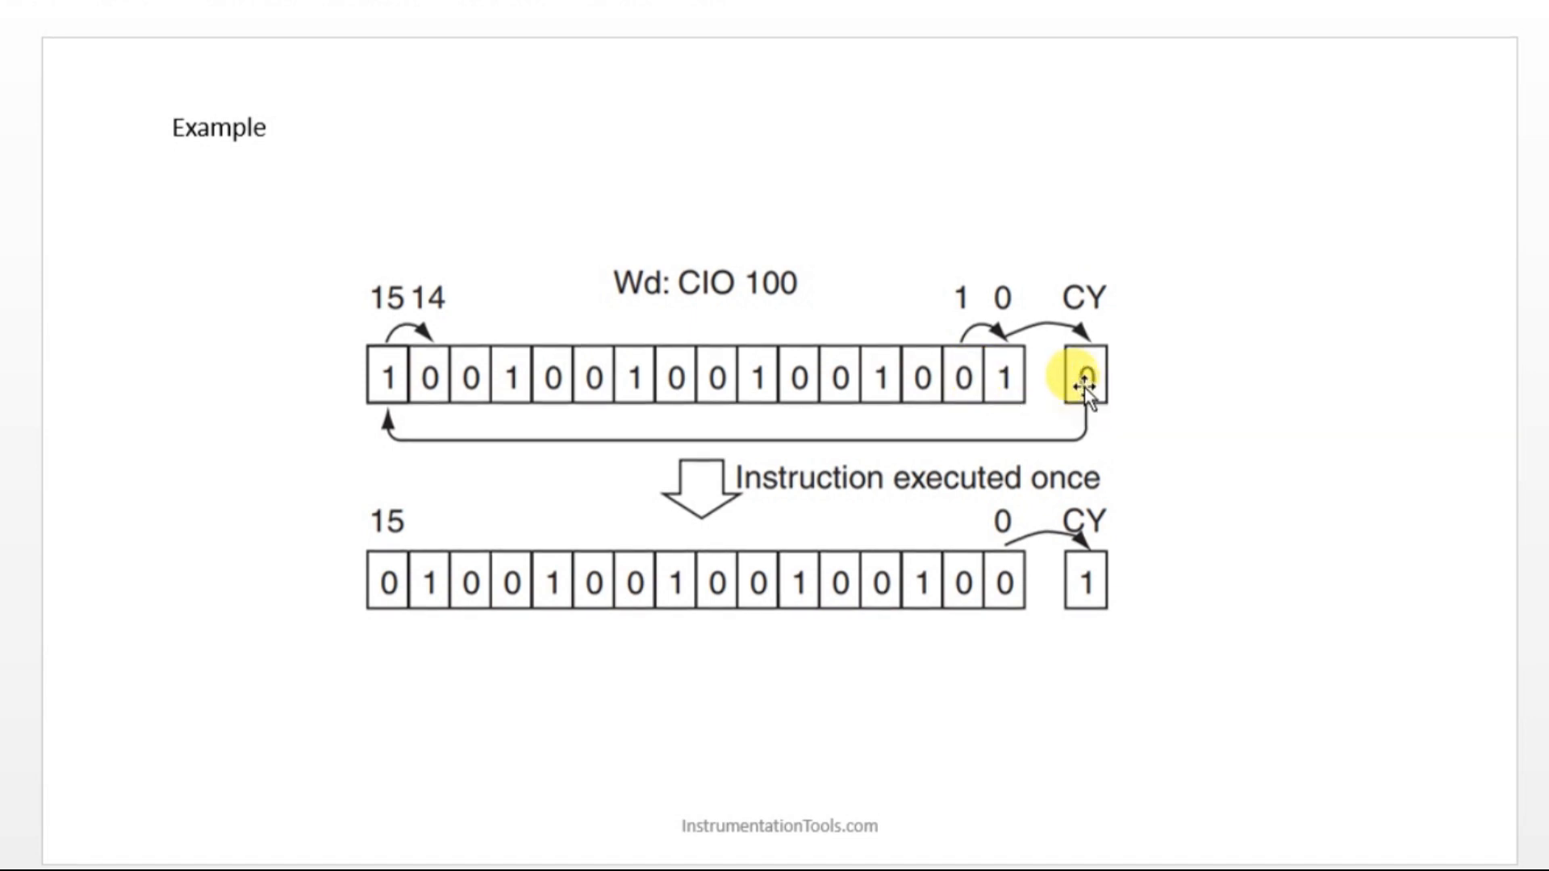
pyautogui.moveTo(1102, 384)
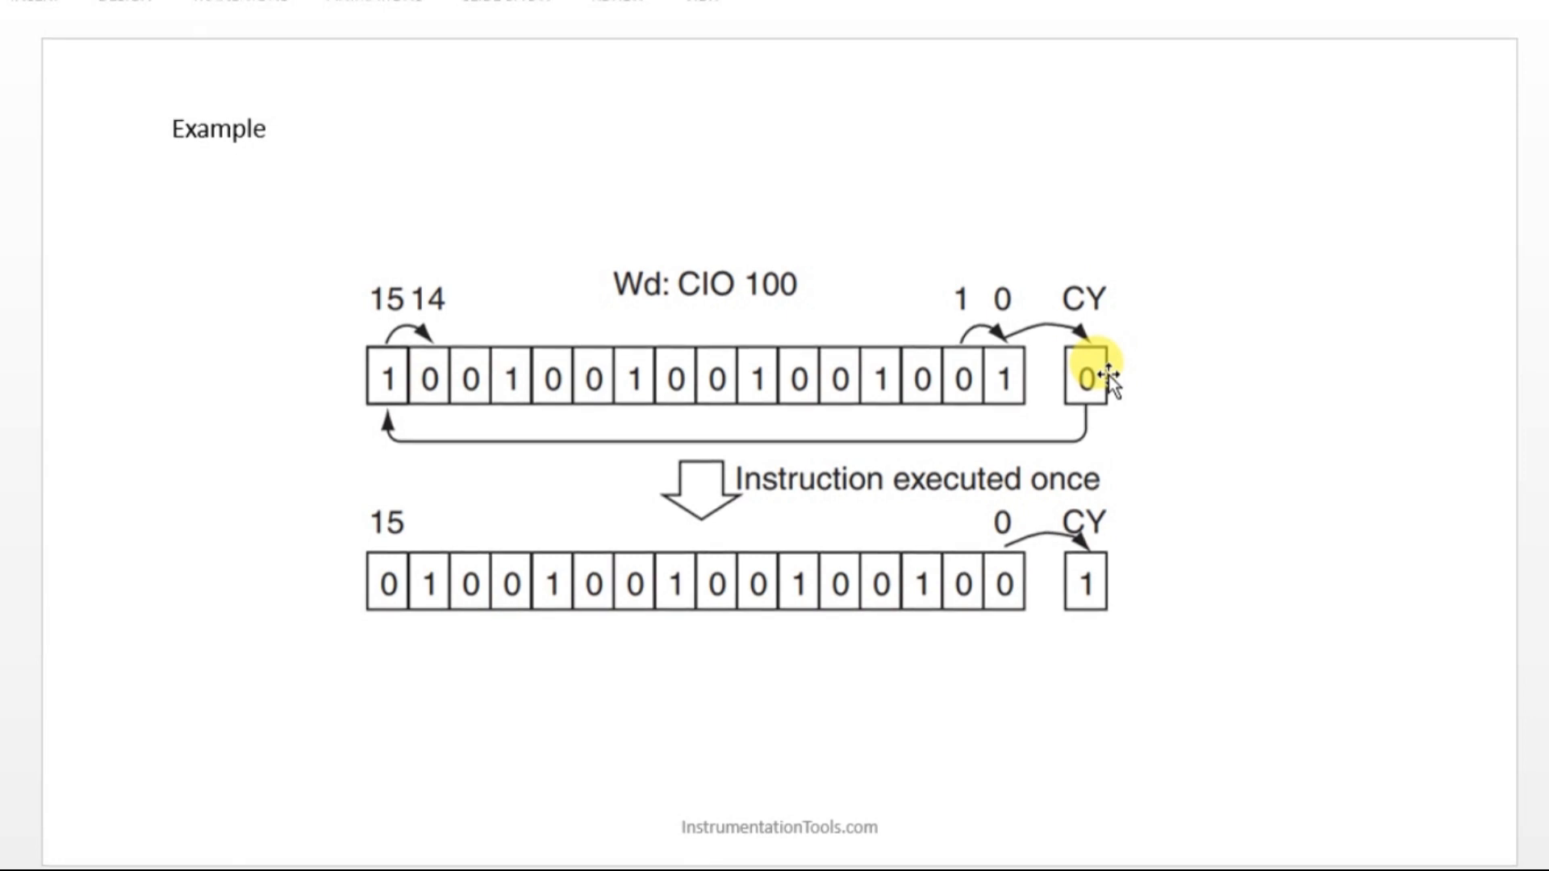
pyautogui.moveTo(1061, 355)
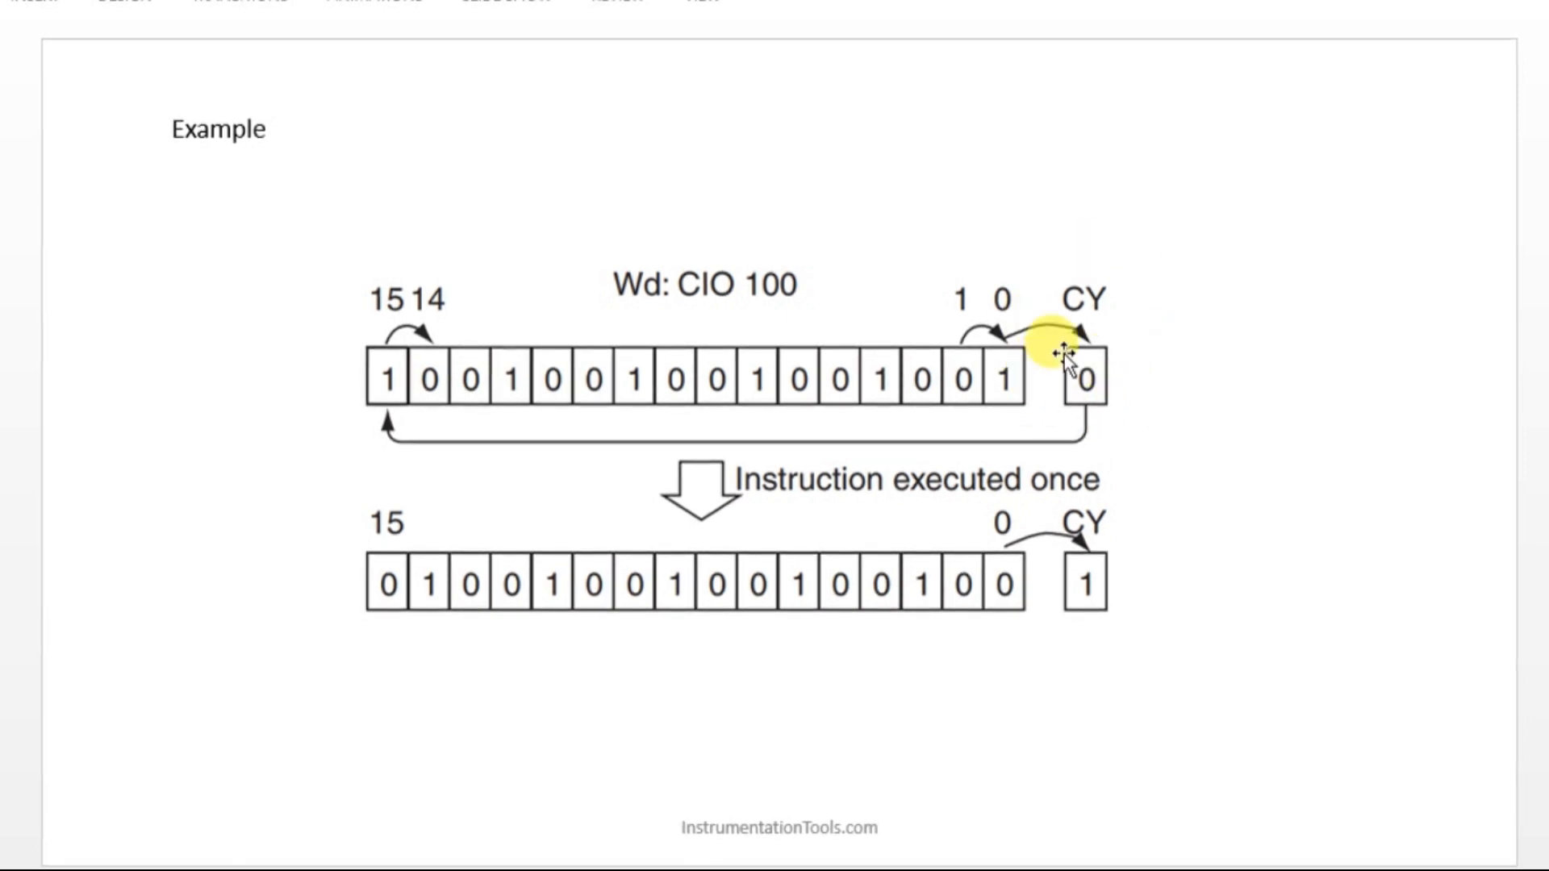
pyautogui.moveTo(1116, 414)
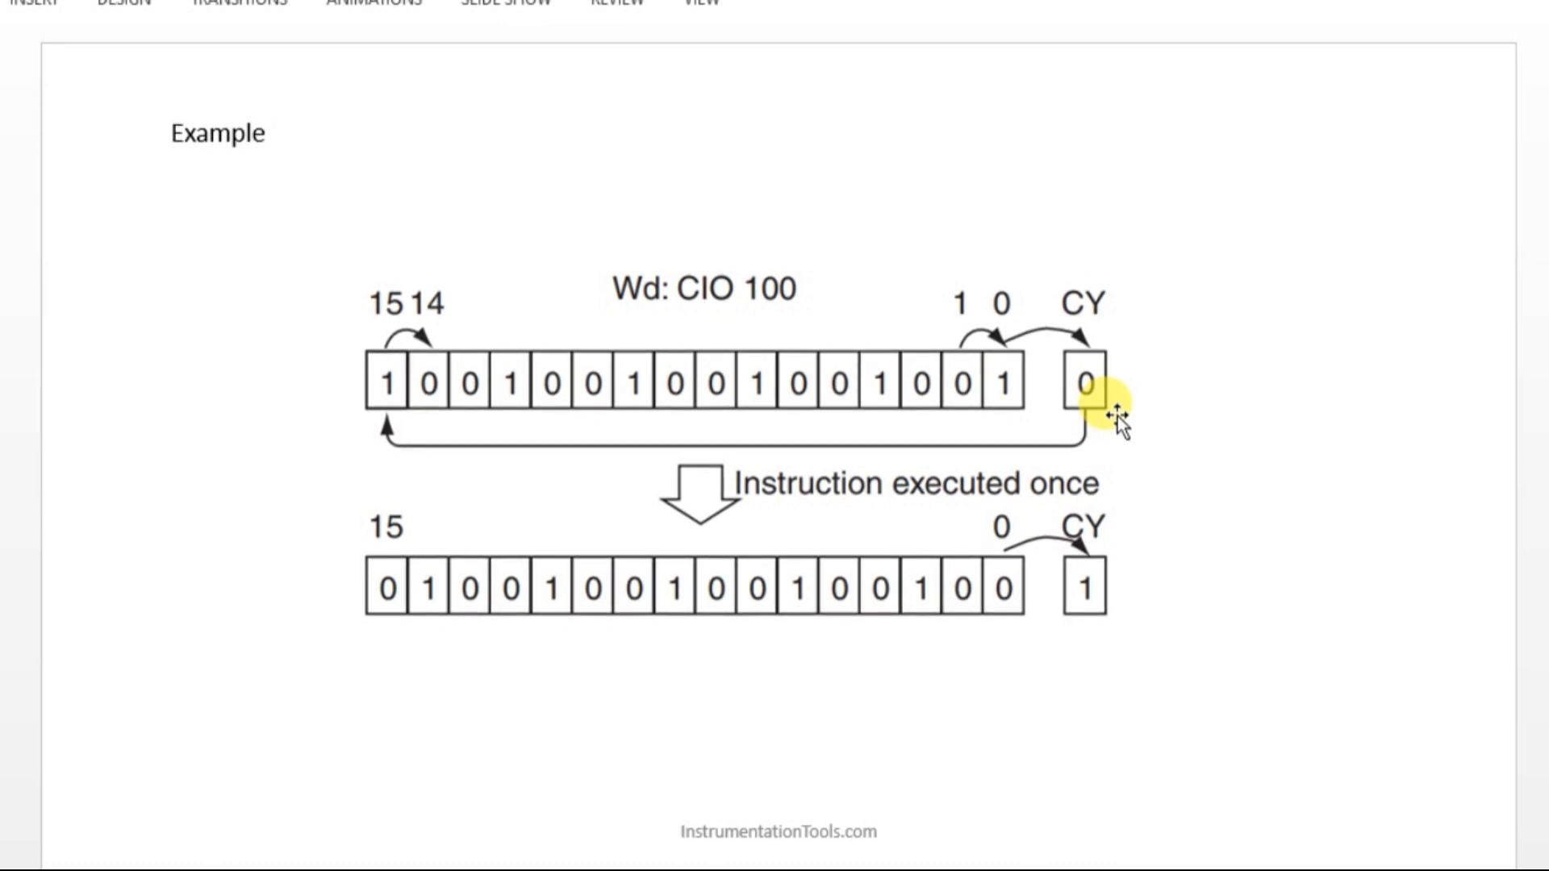
pyautogui.moveTo(642, 805)
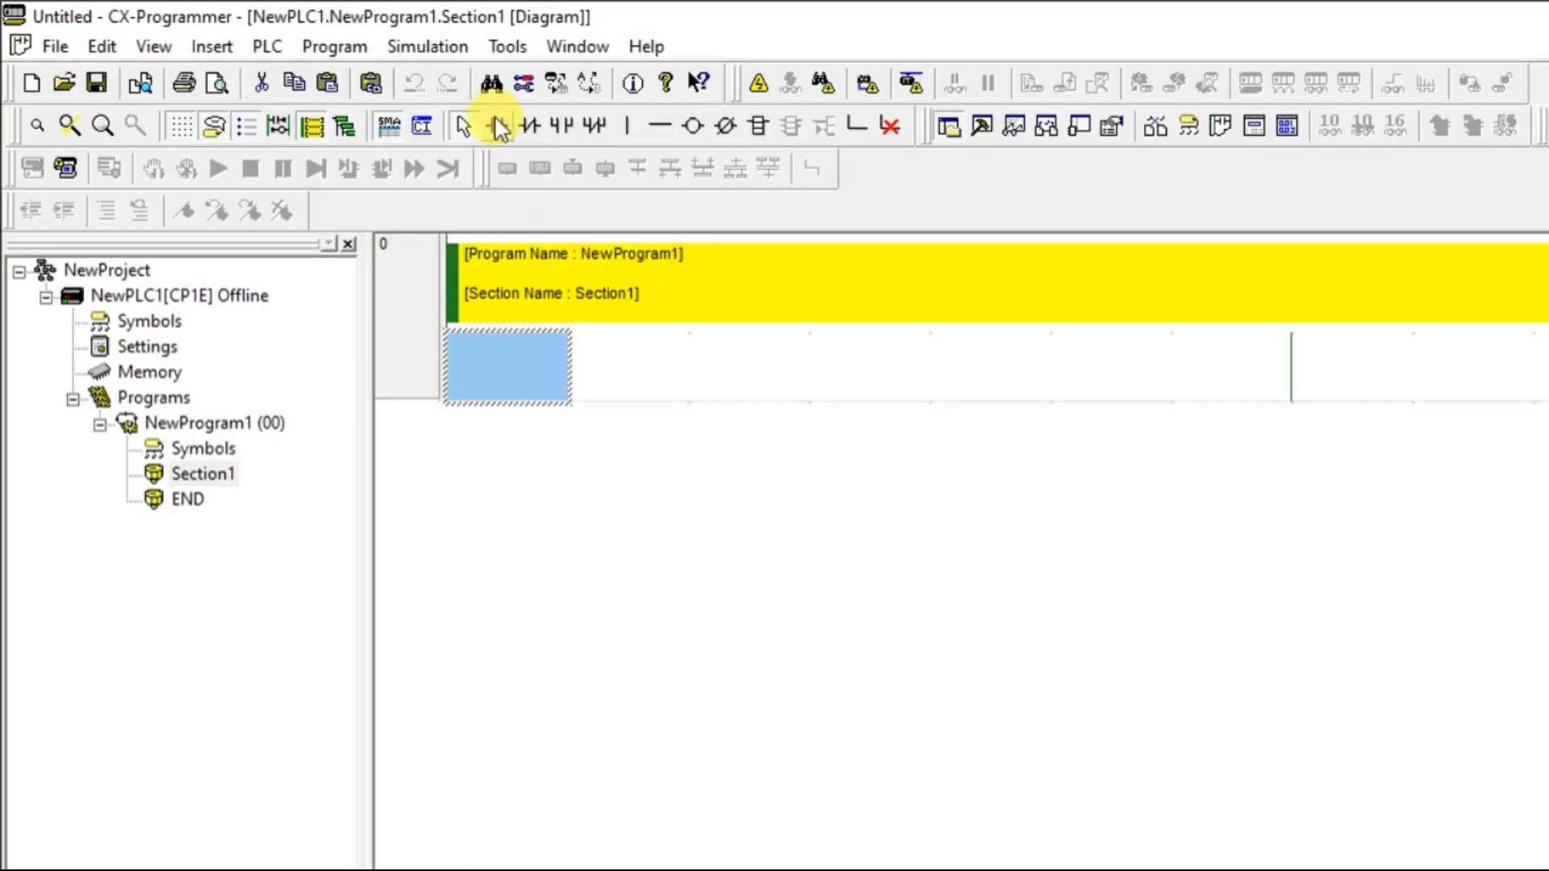
# - Place contact 0.00 on rung 0 and add a Rotate Right (ROR) instruction on D100
pyautogui.click(499, 126)
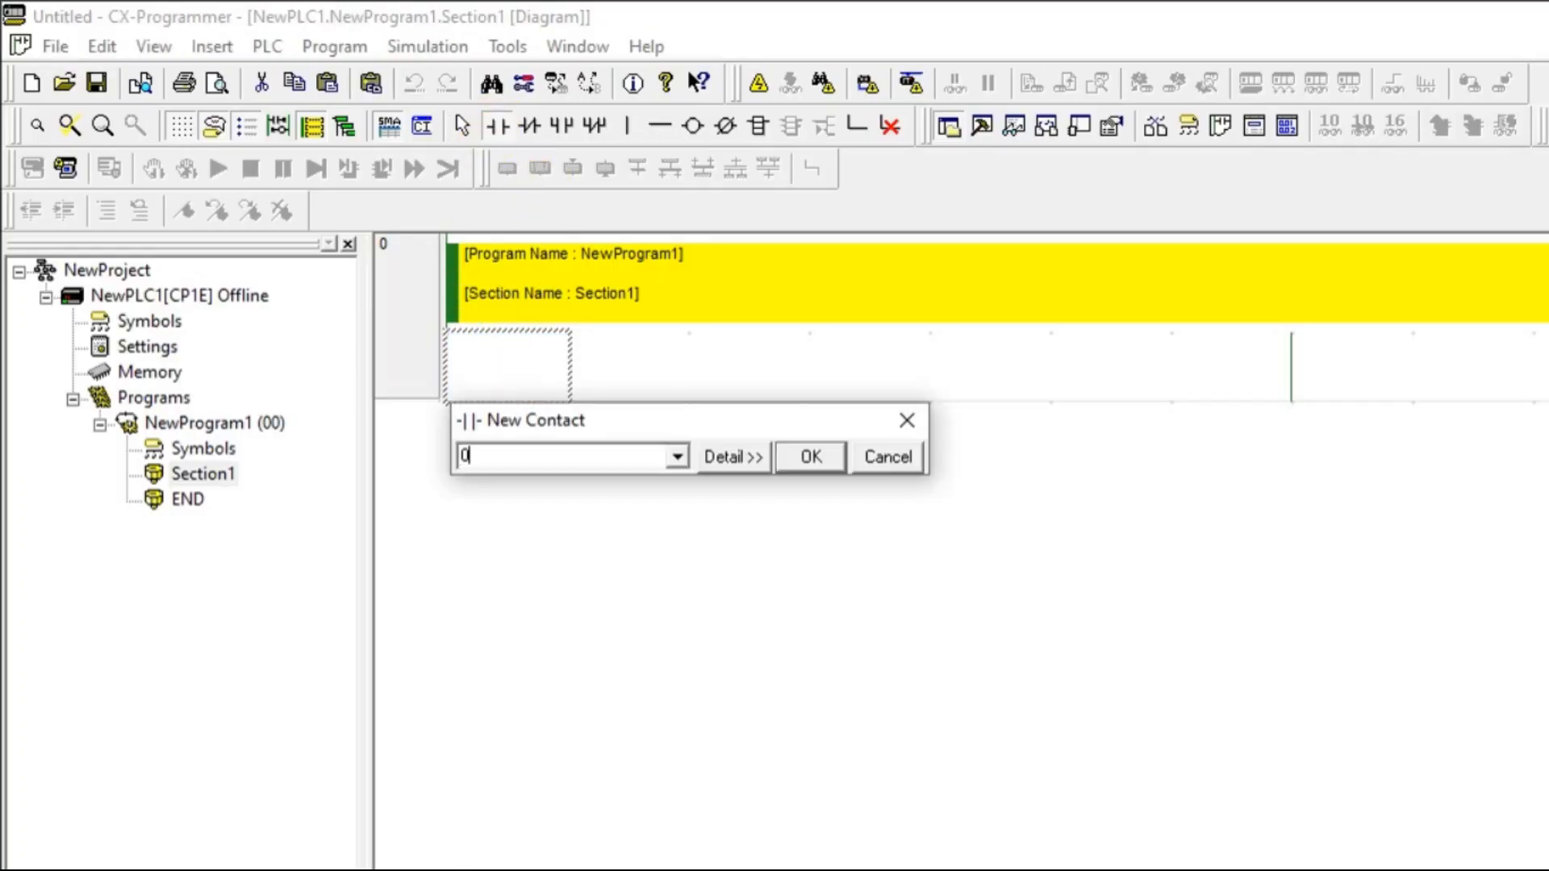
pyautogui.click(808, 456)
pyautogui.write('ROR')
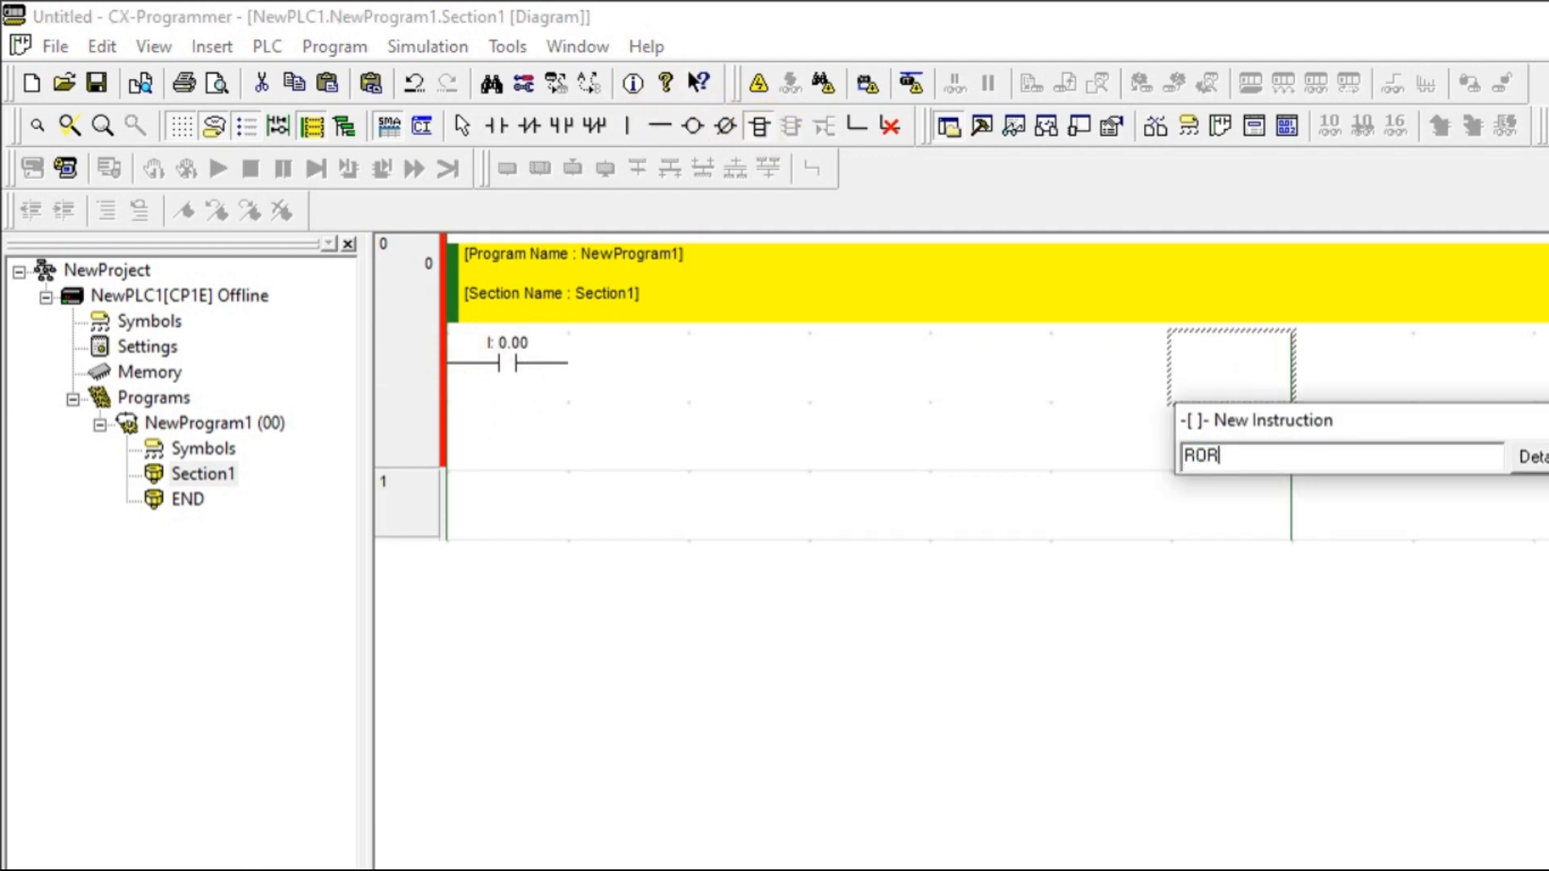
pyautogui.write('d10')
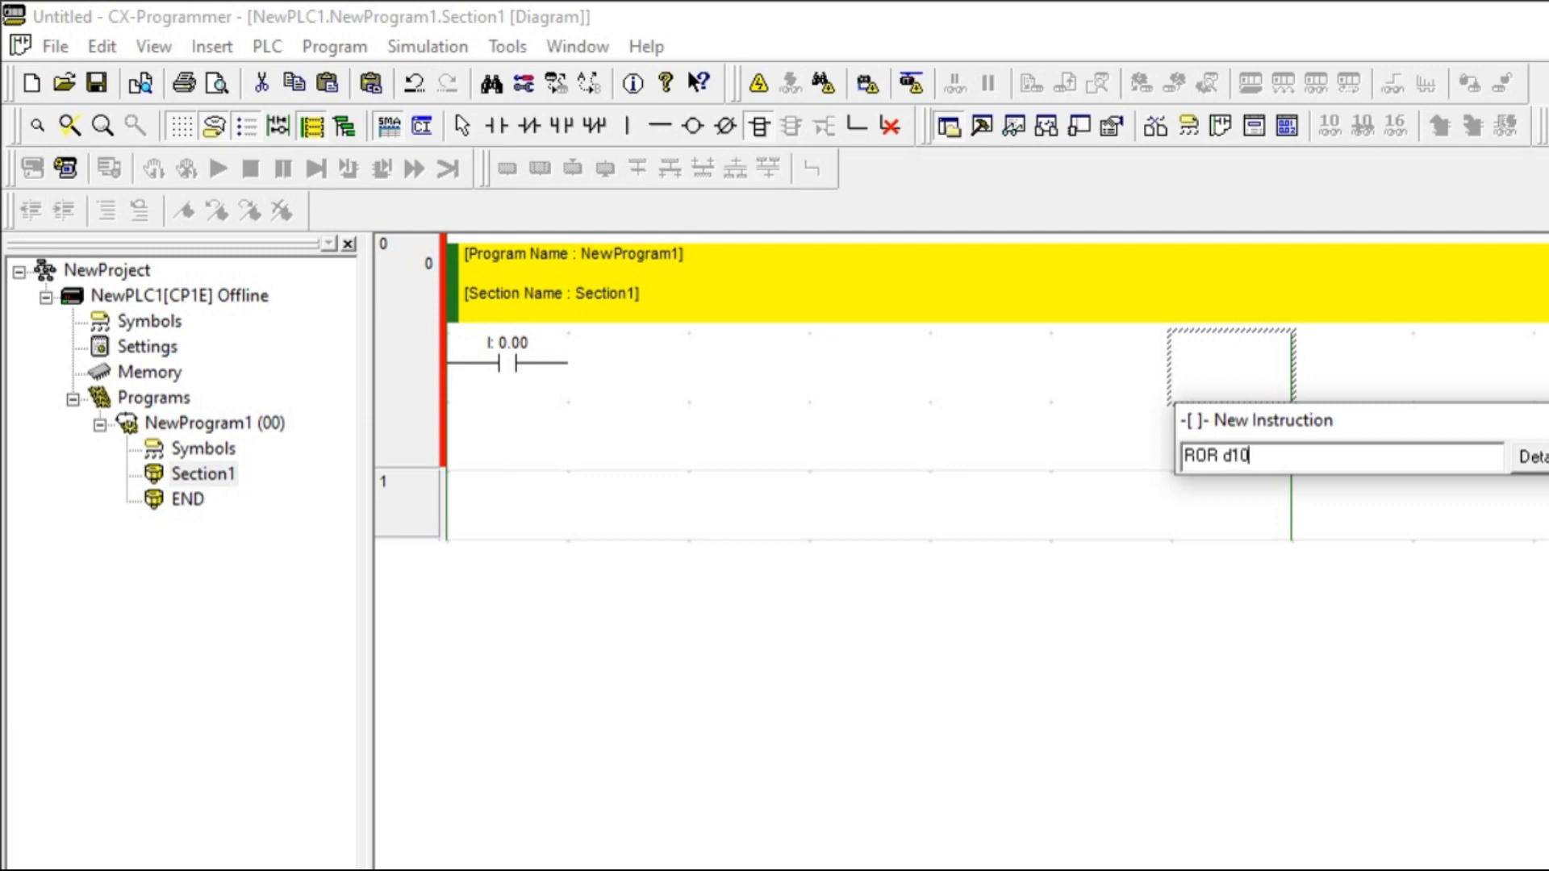
pyautogui.press('Return')
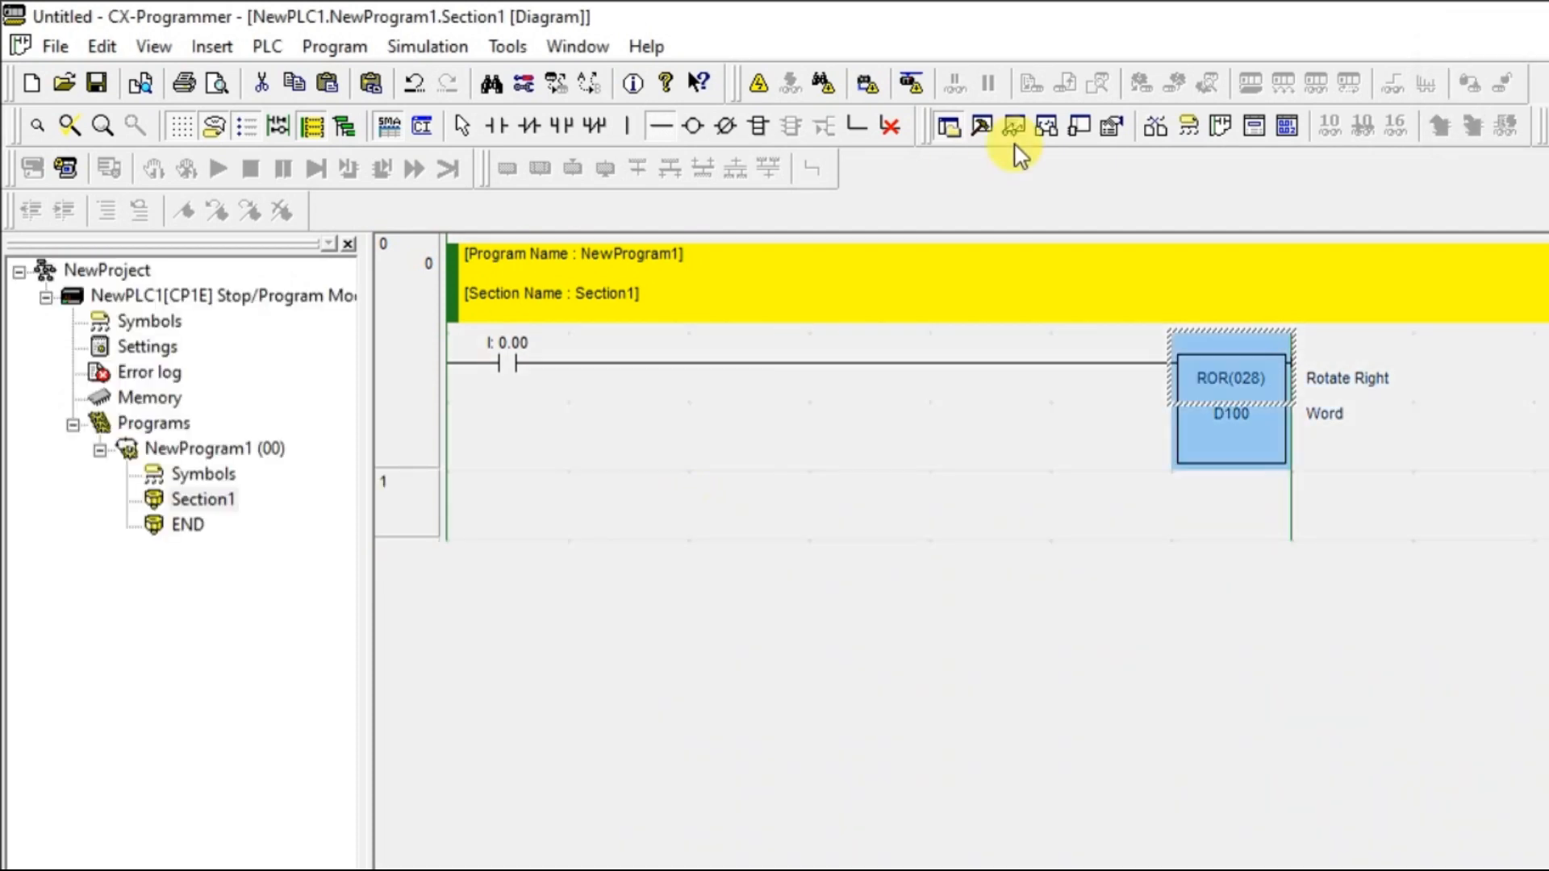
# - Run the simulator in Monitor mode, add D100 to the watch list and bring up its value editor
pyautogui.click(1010, 126)
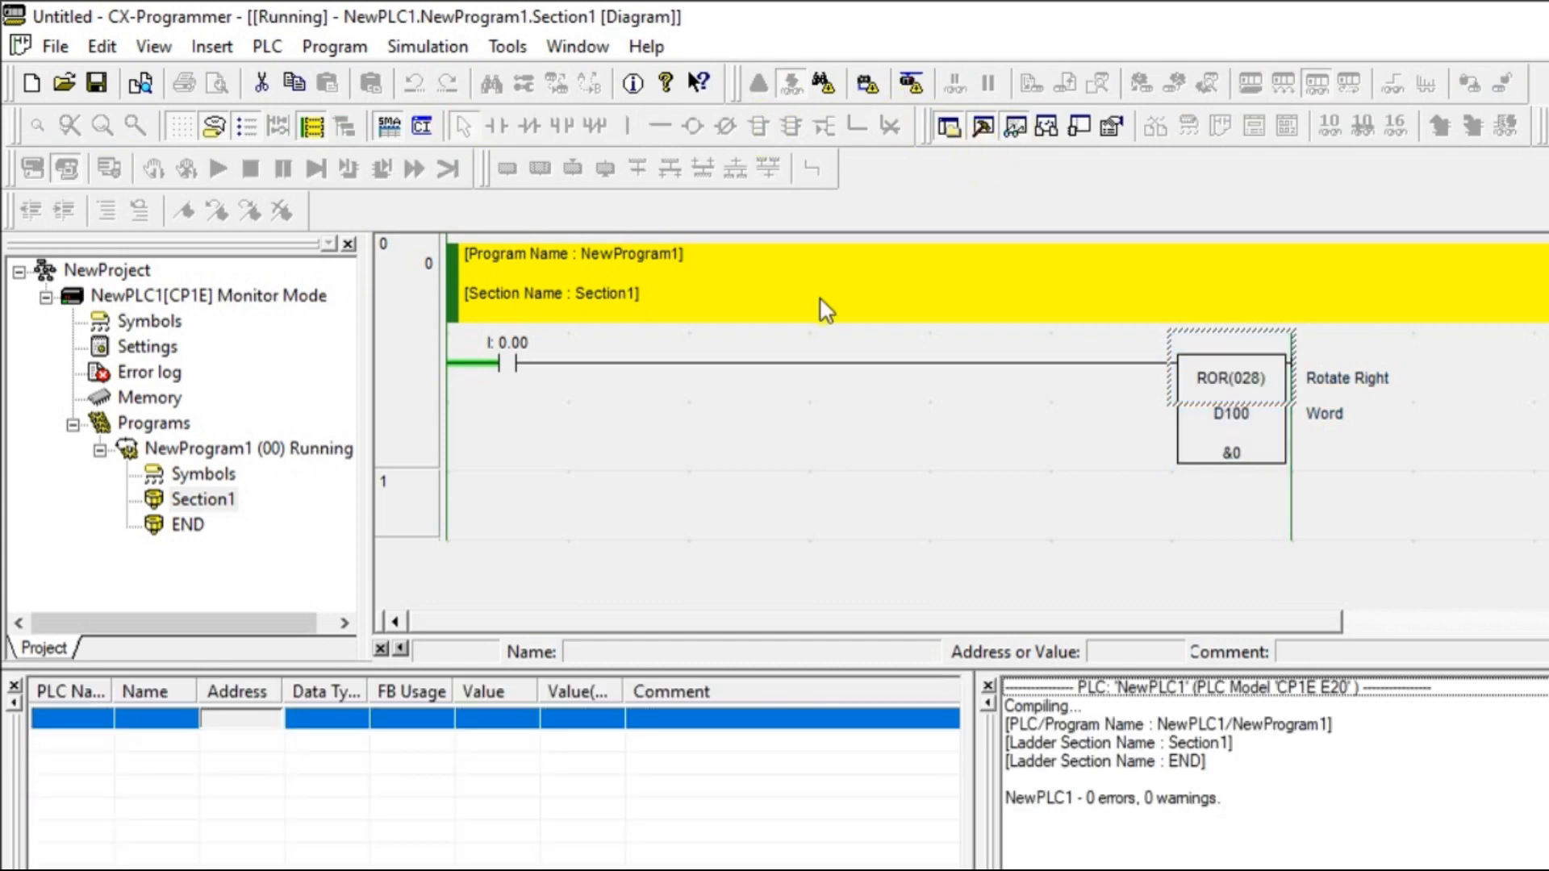
pyautogui.write('d')
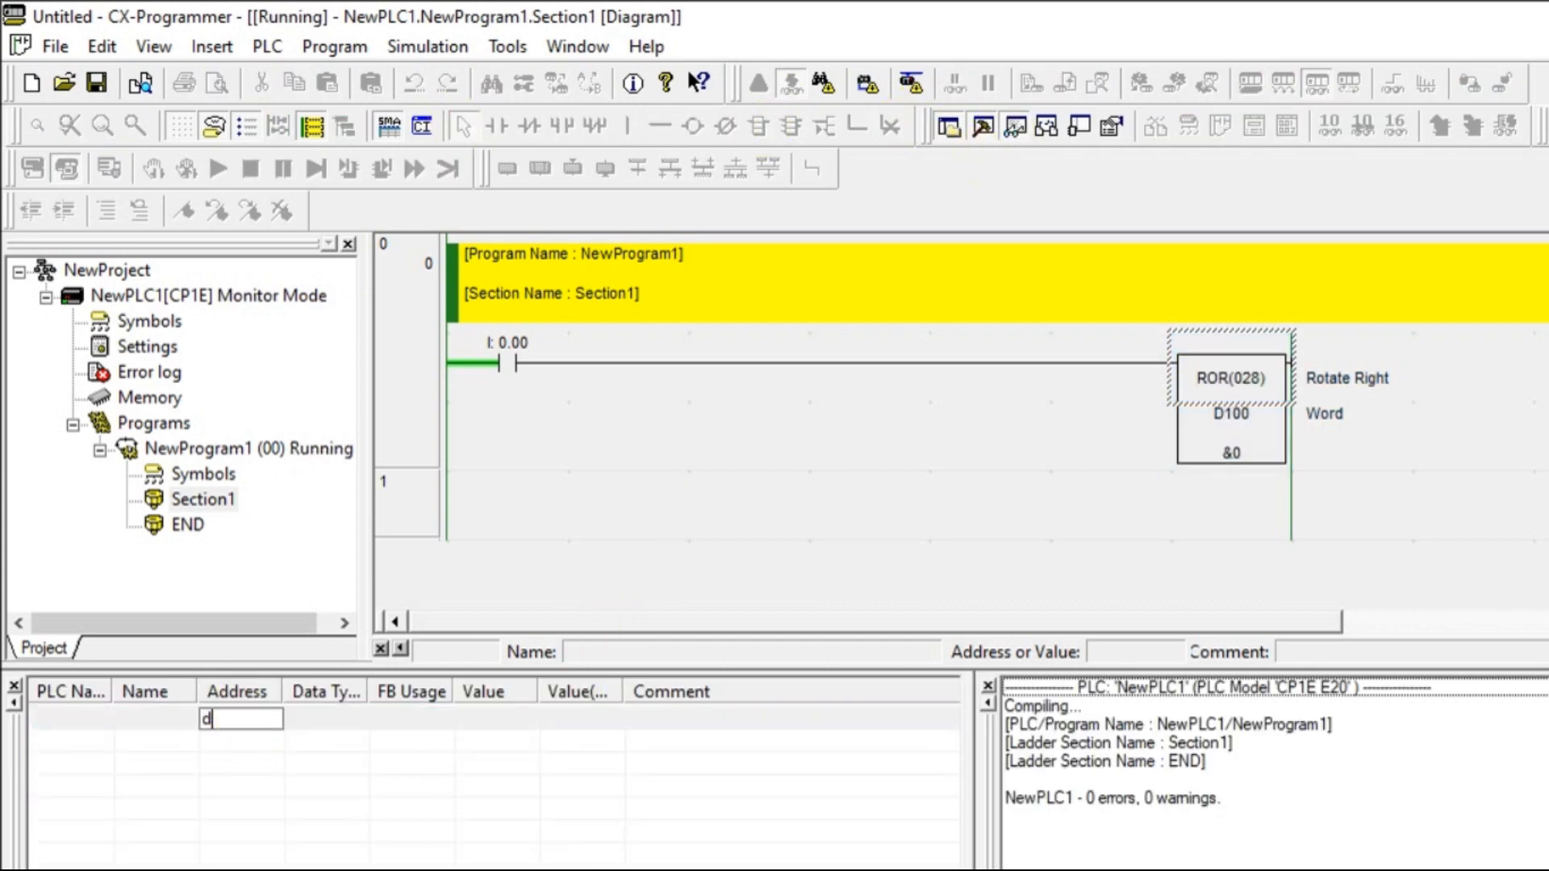
pyautogui.press('Return')
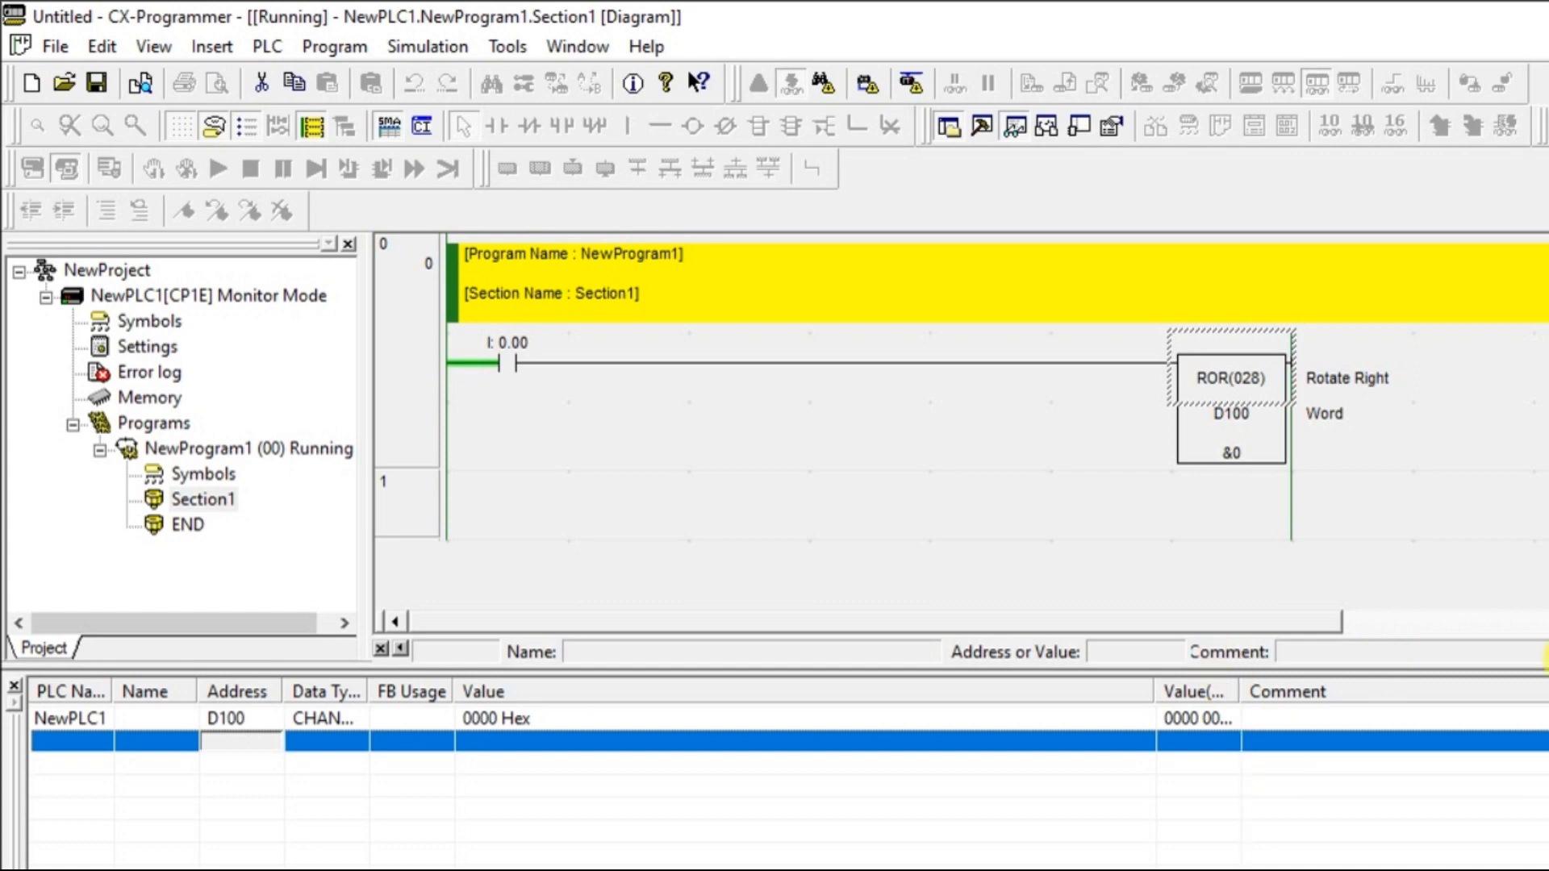
pyautogui.doubleClick(1229, 413)
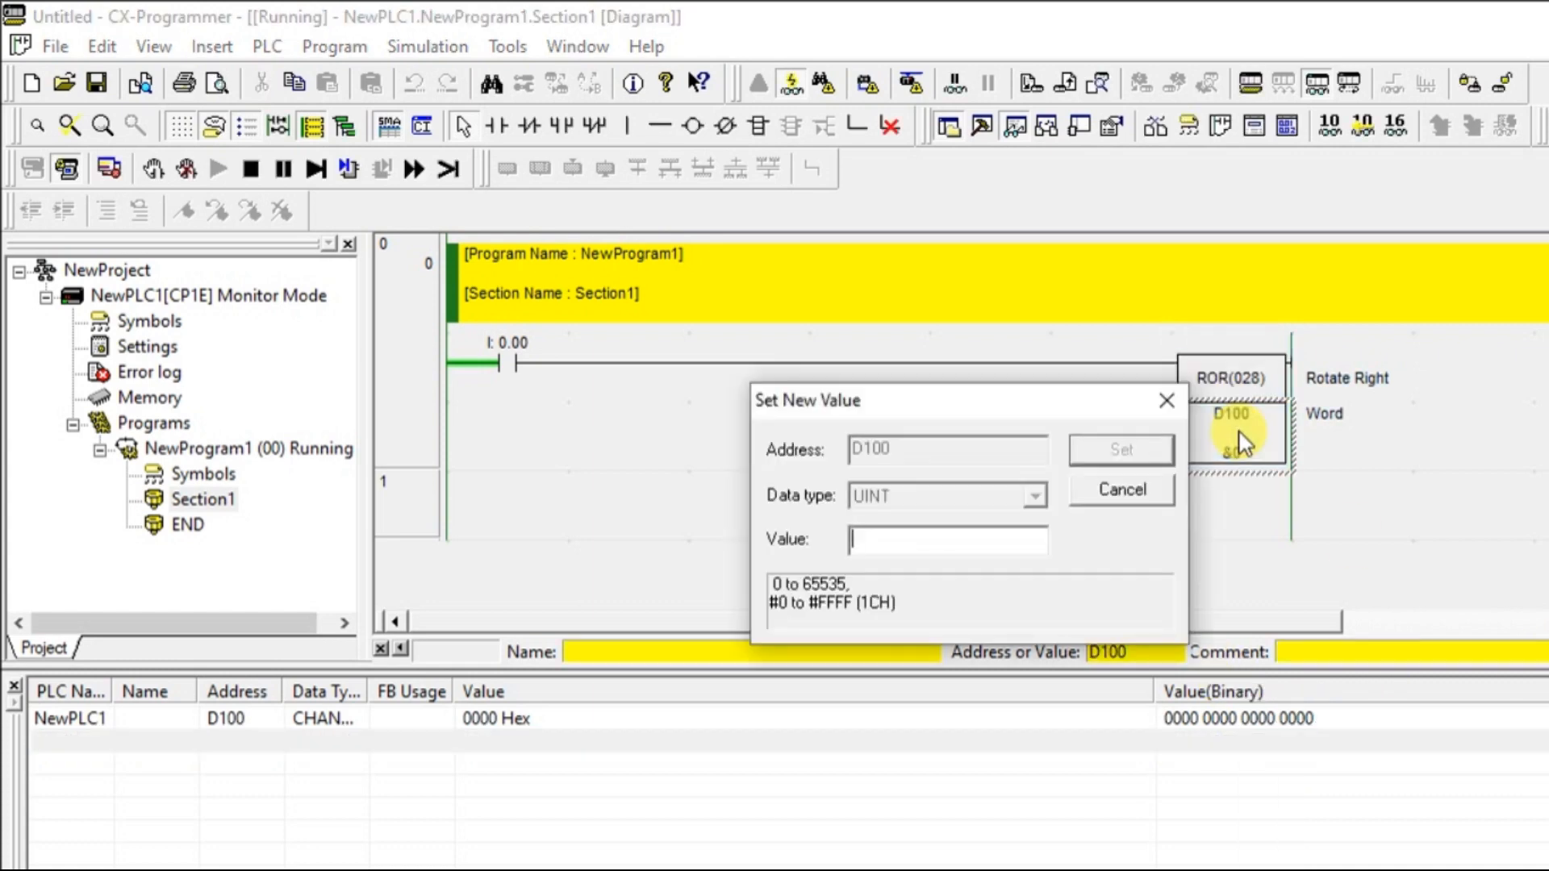
# - Set D100 to 1234 Hex, then select contact 0.00 to force it on
pyautogui.click(1123, 489)
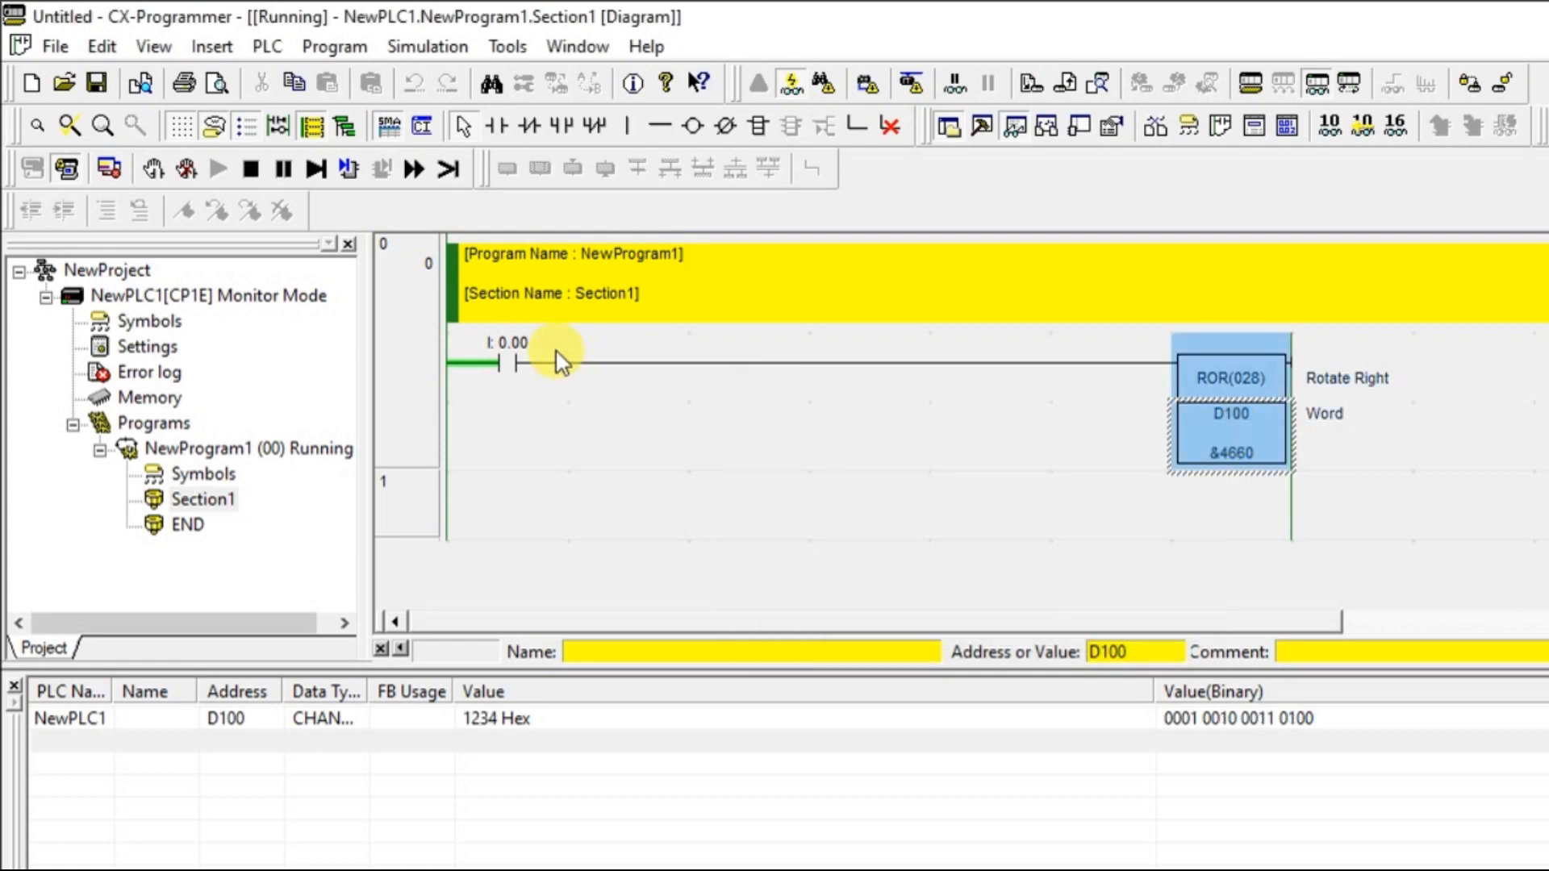
pyautogui.moveTo(529, 433)
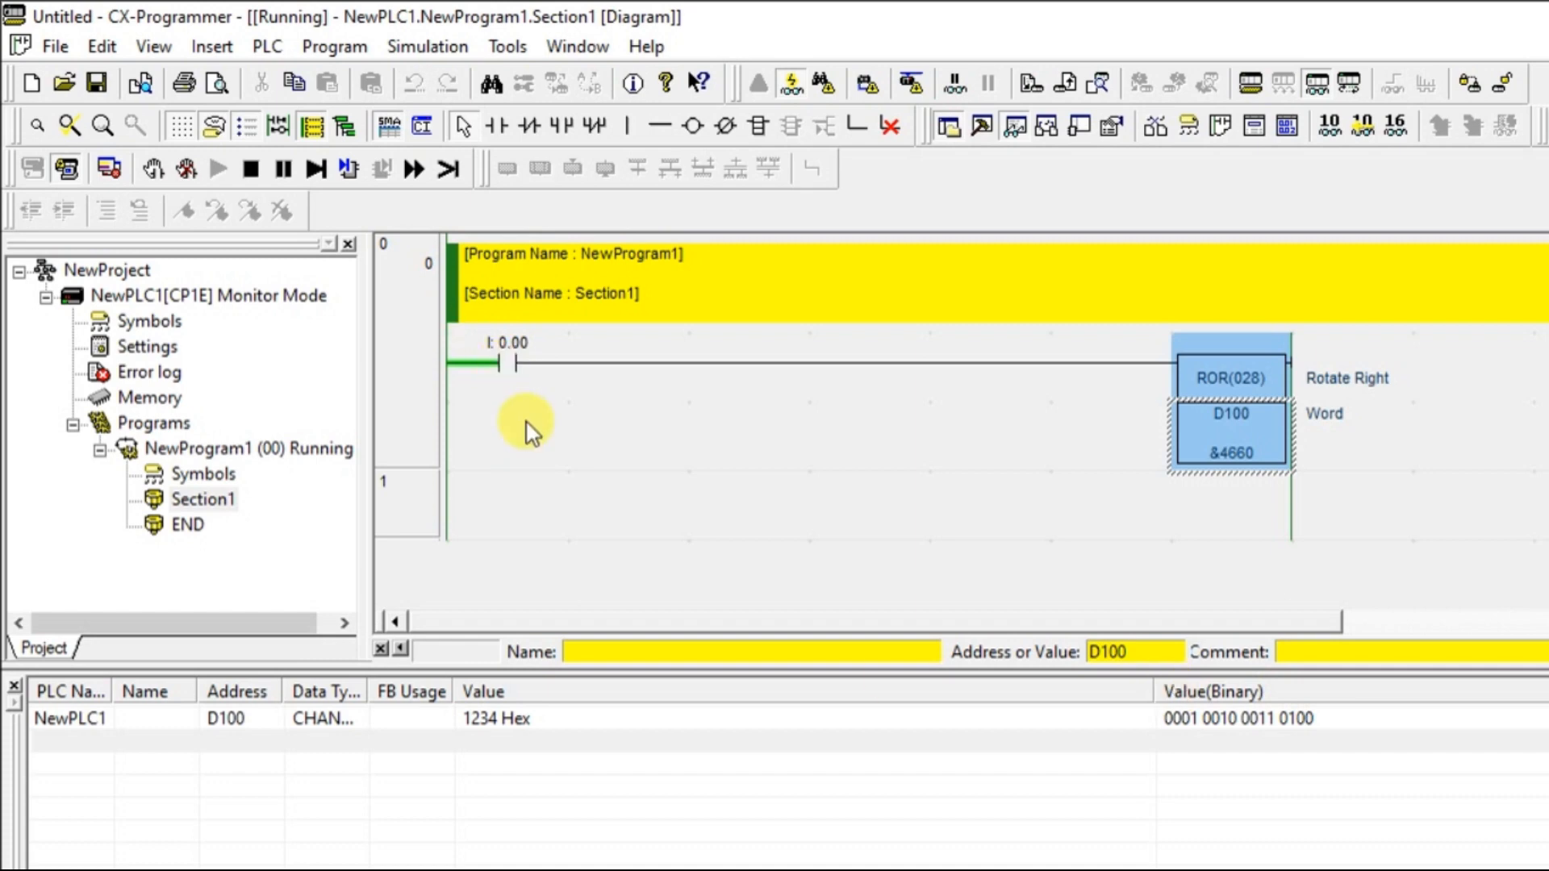
pyautogui.click(507, 363)
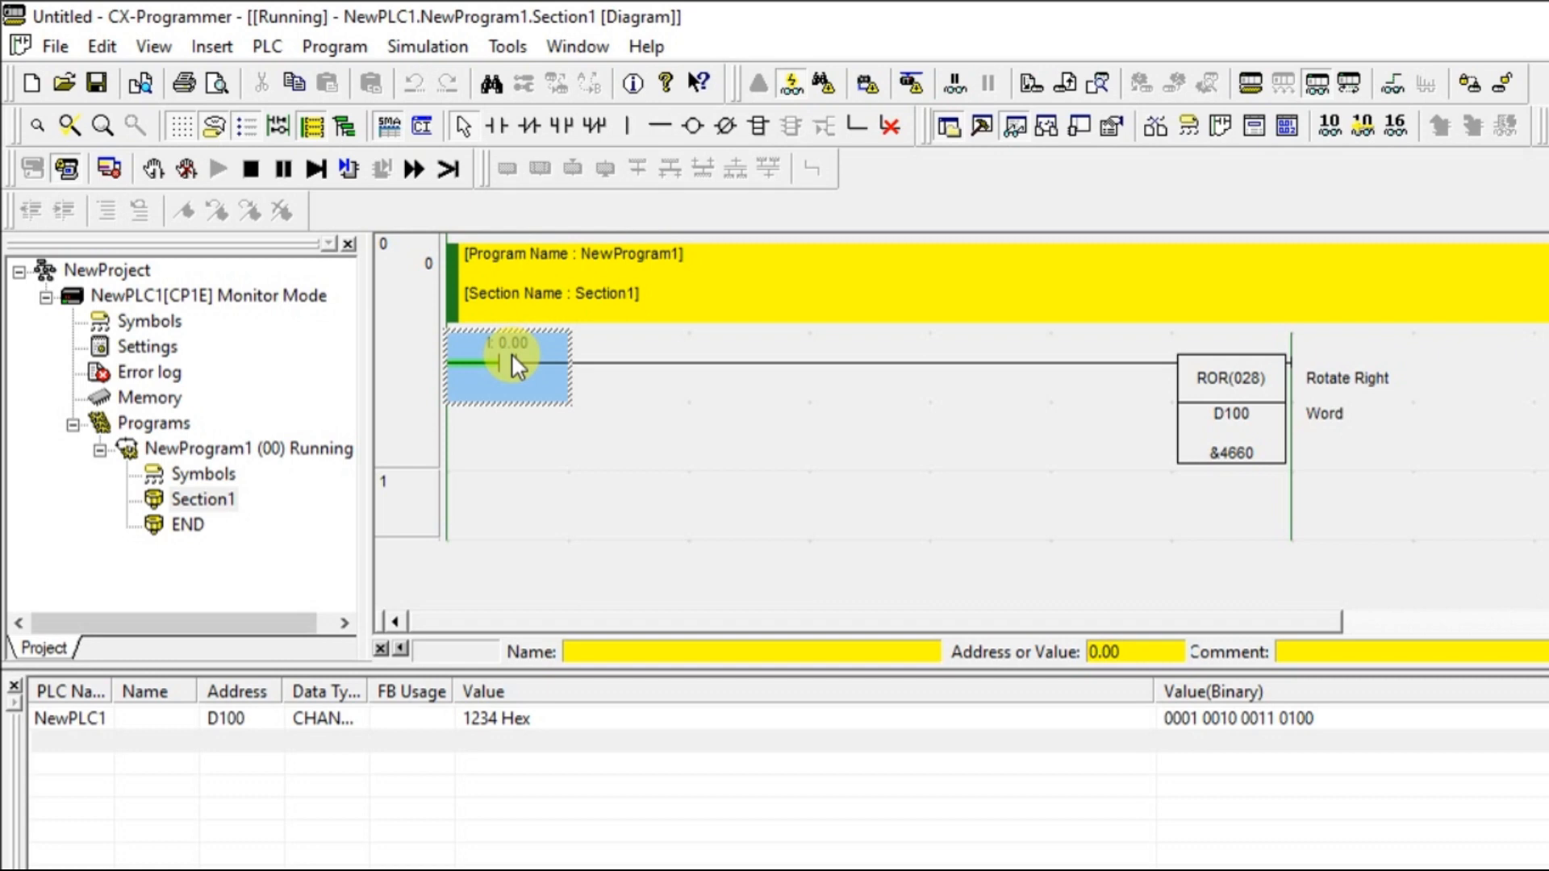
pyautogui.moveTo(530, 376)
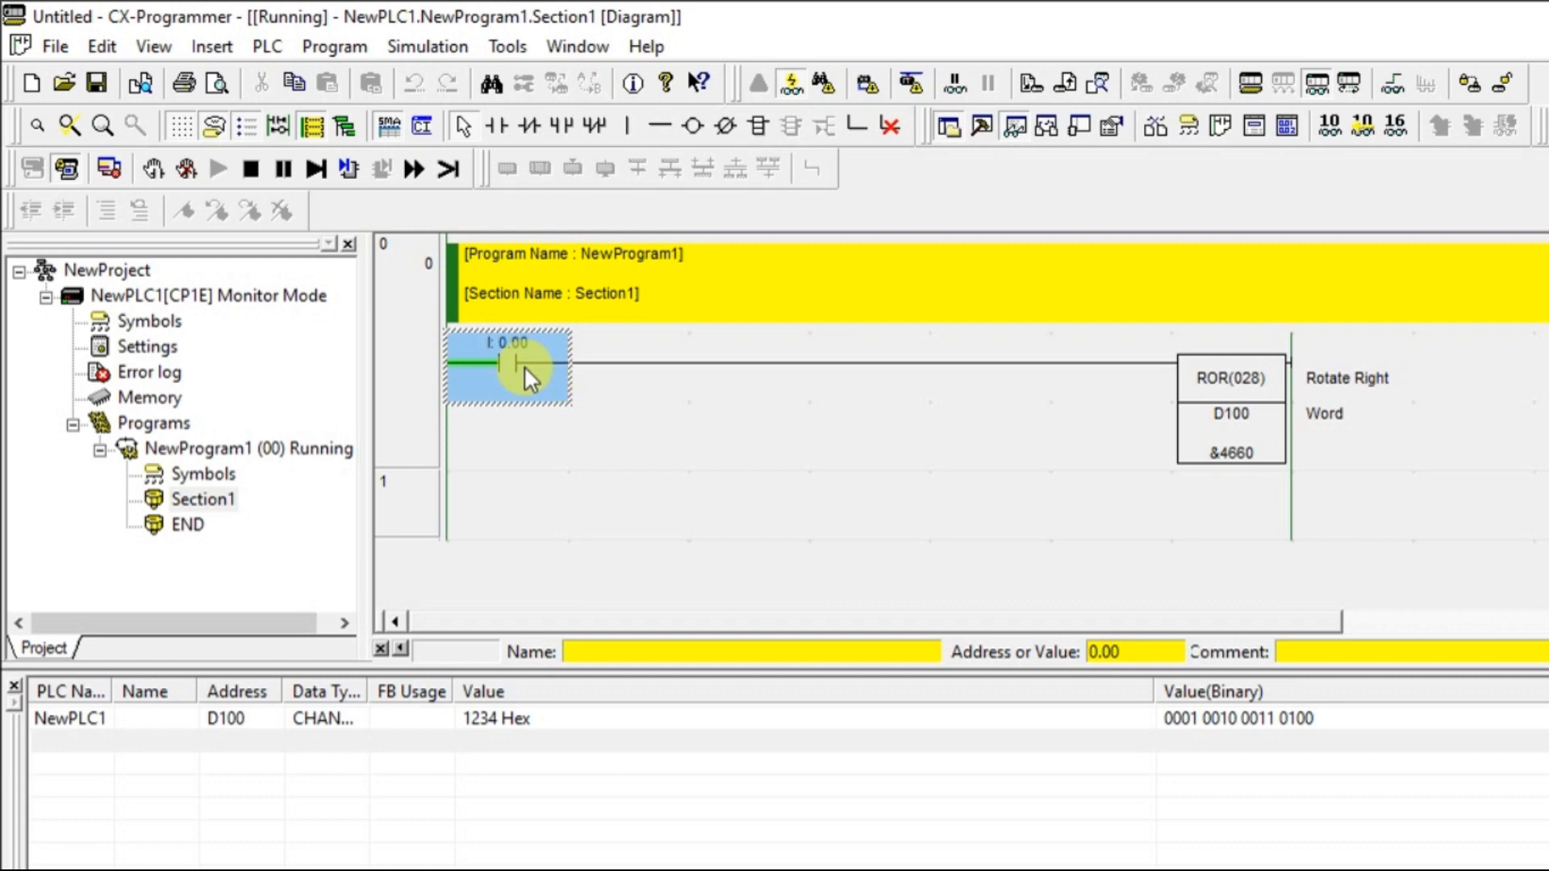
pyautogui.moveTo(1354, 828)
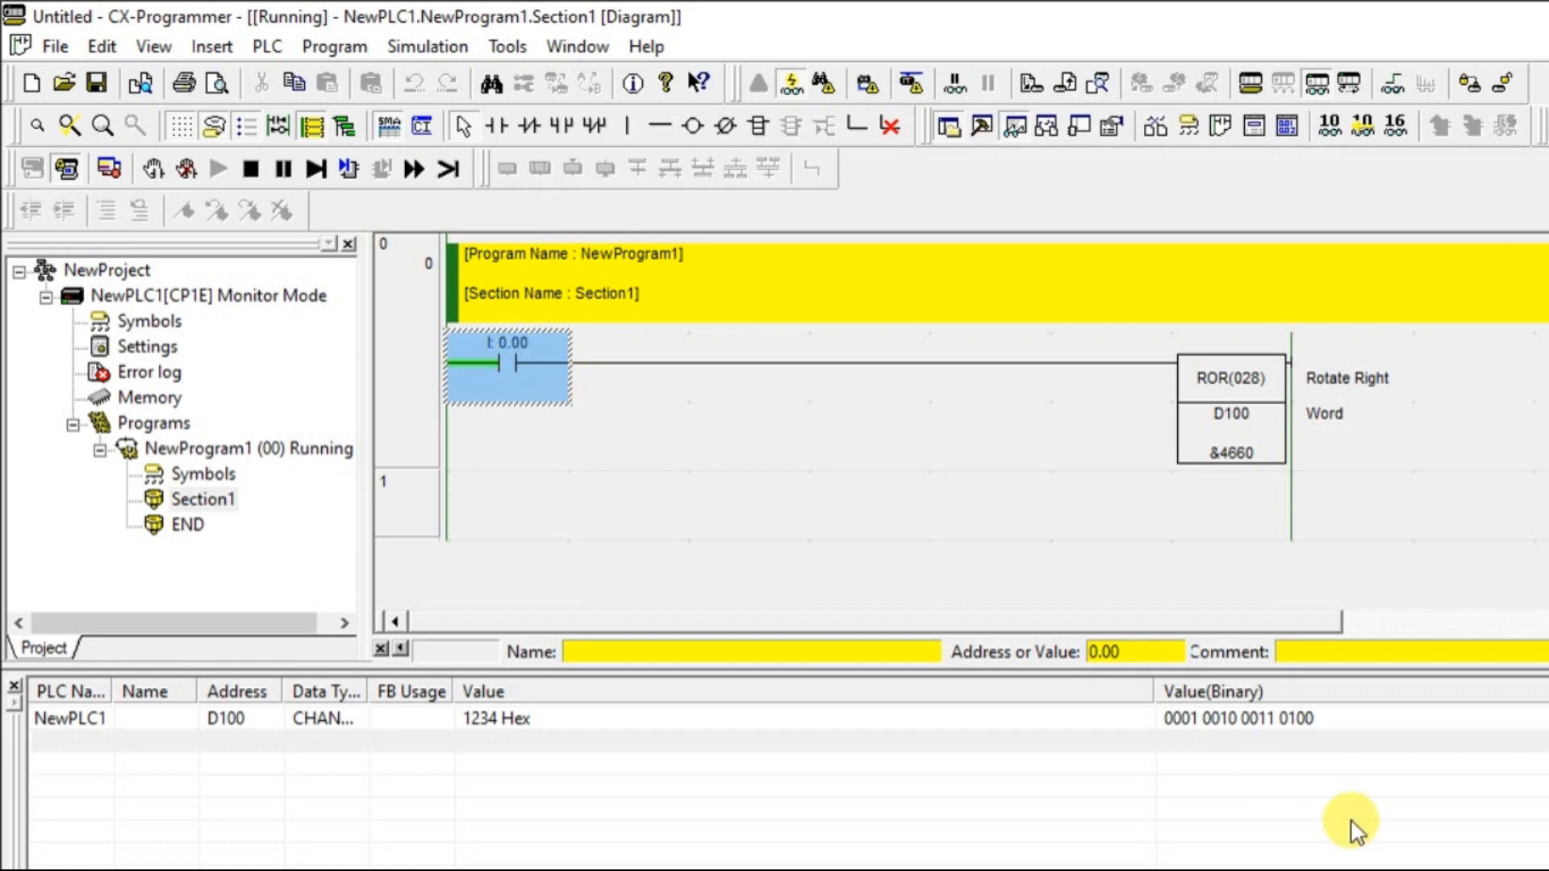
pyautogui.moveTo(1225, 733)
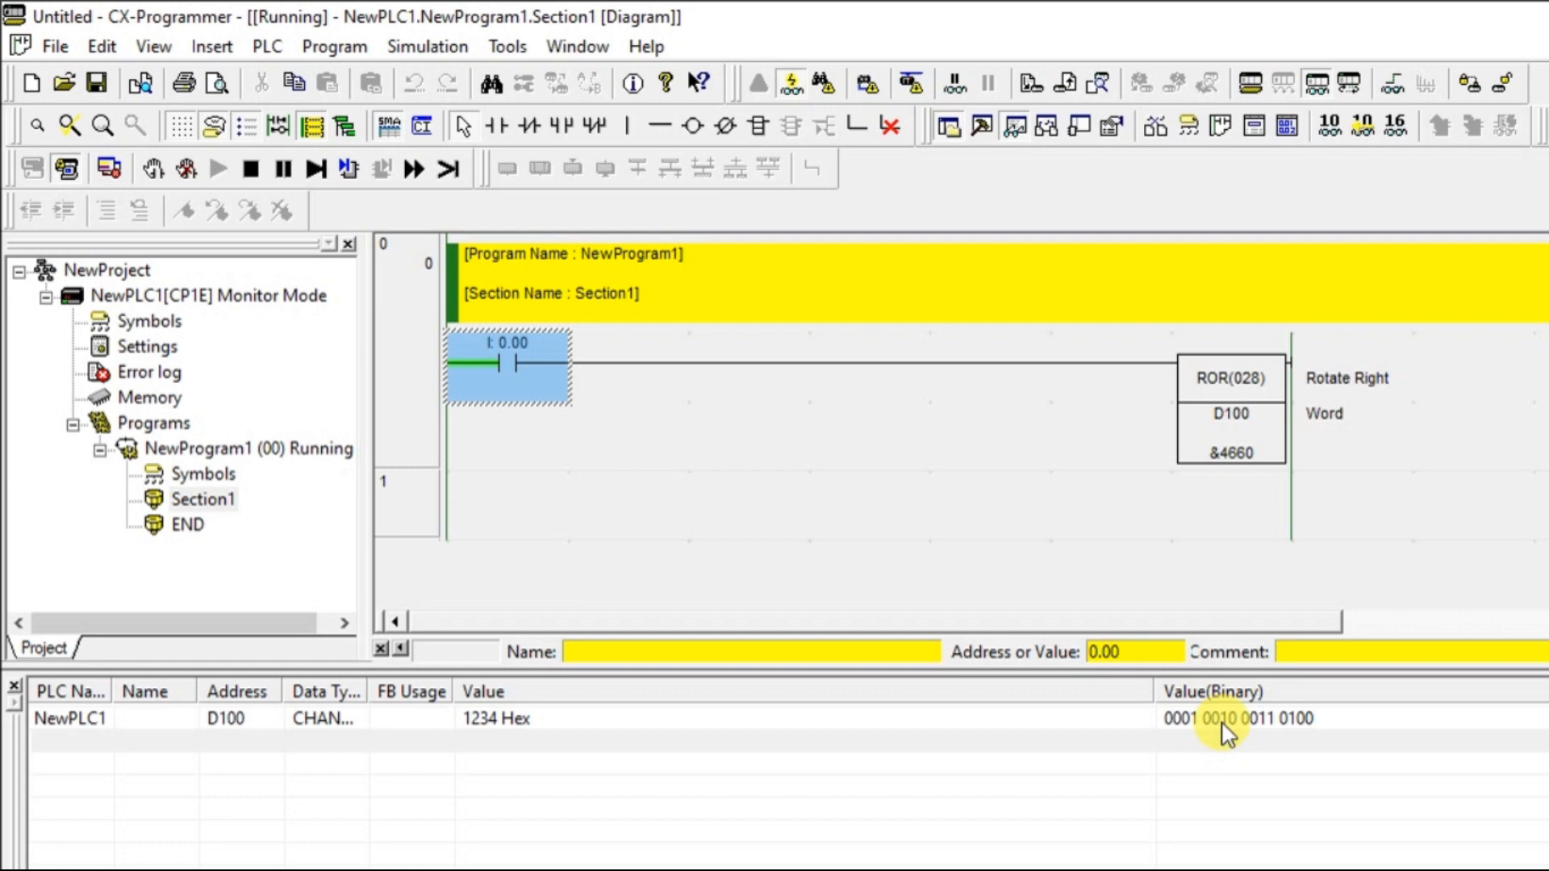
pyautogui.moveTo(547, 384)
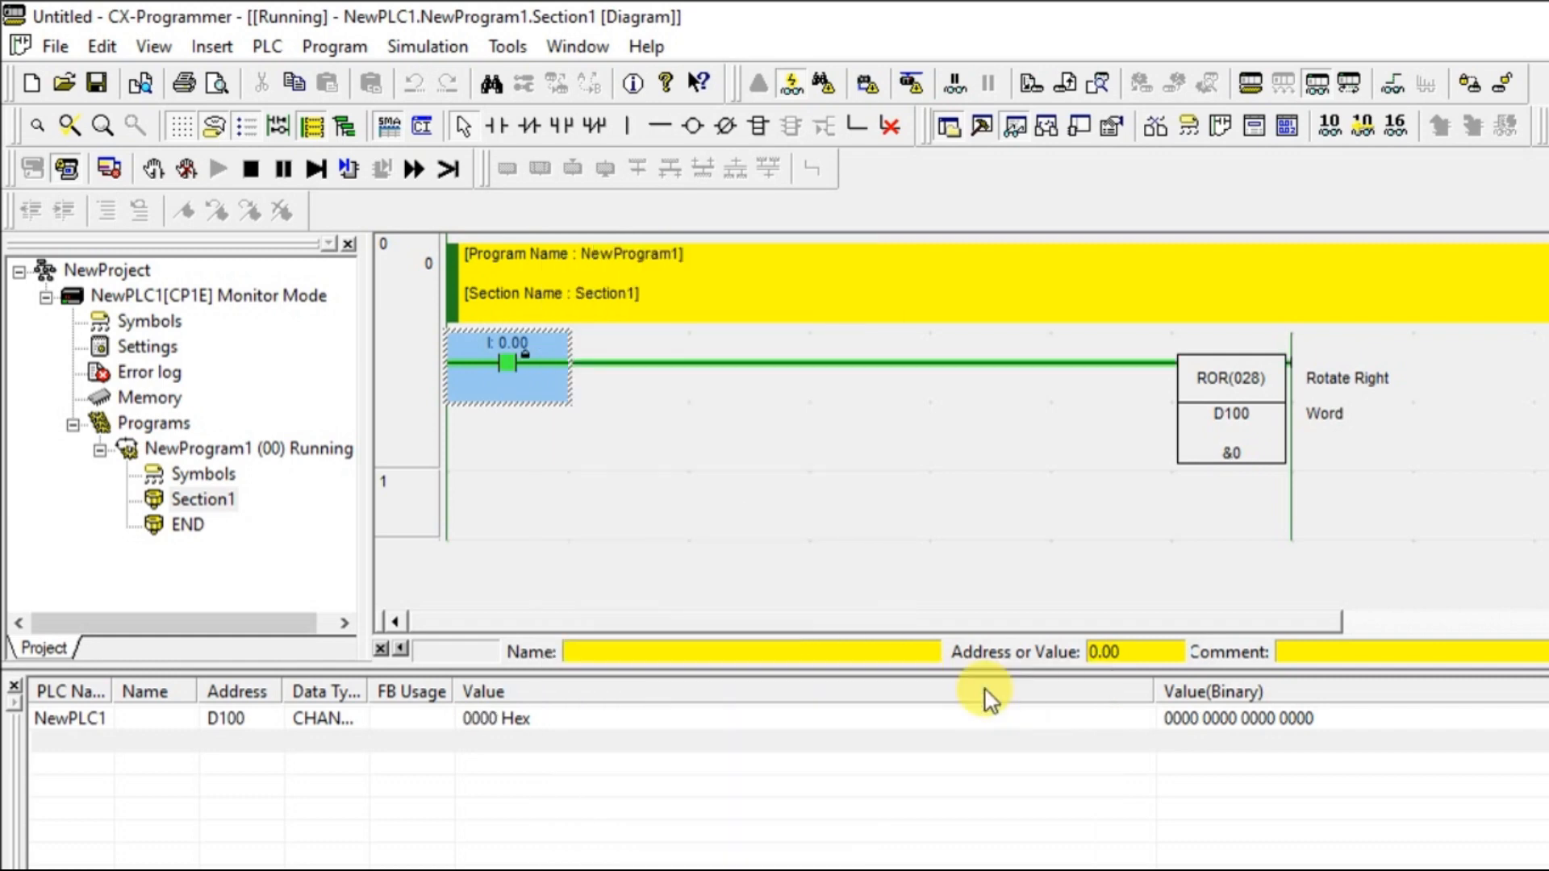
pyautogui.moveTo(578, 47)
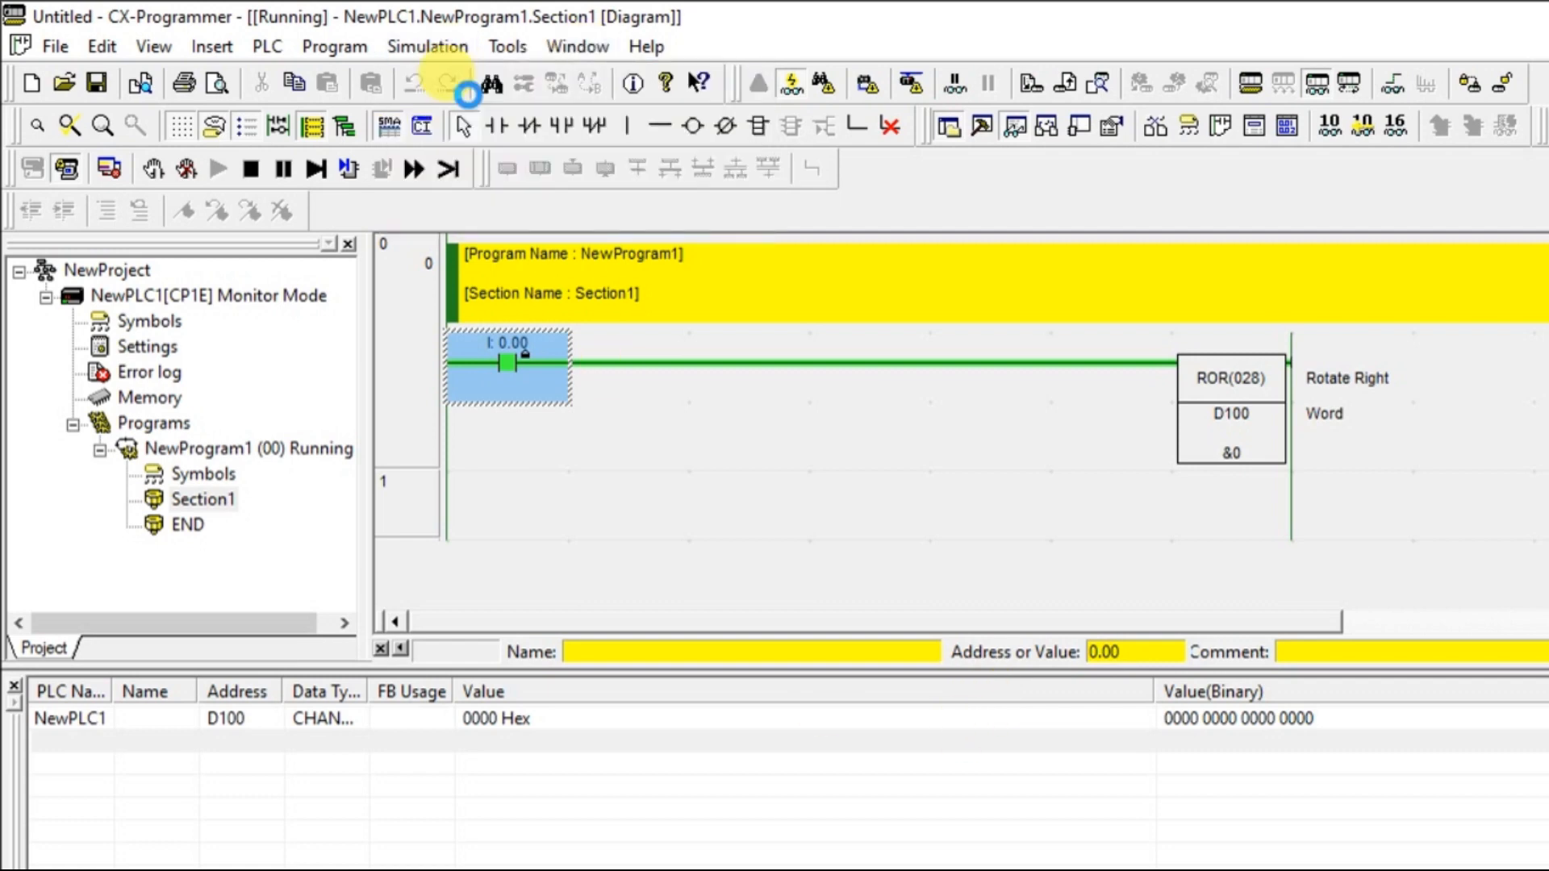
# - Go offline, insert a new rung with contact 0.01 driving STC, and restart the simulator
pyautogui.click(250, 168)
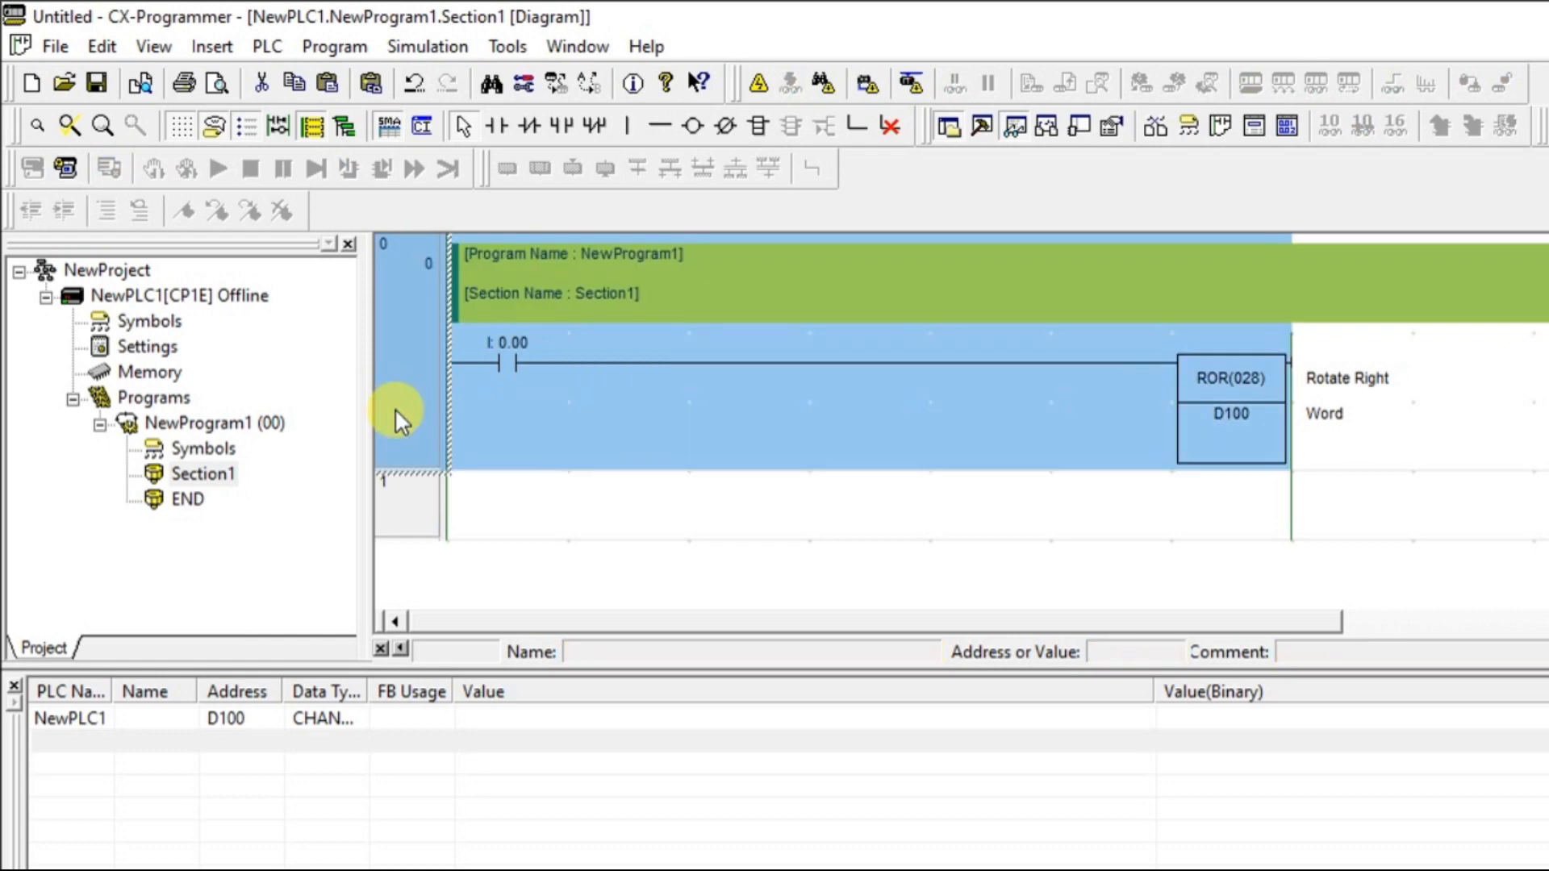
pyautogui.rightClick(400, 419)
pyautogui.write('0.01')
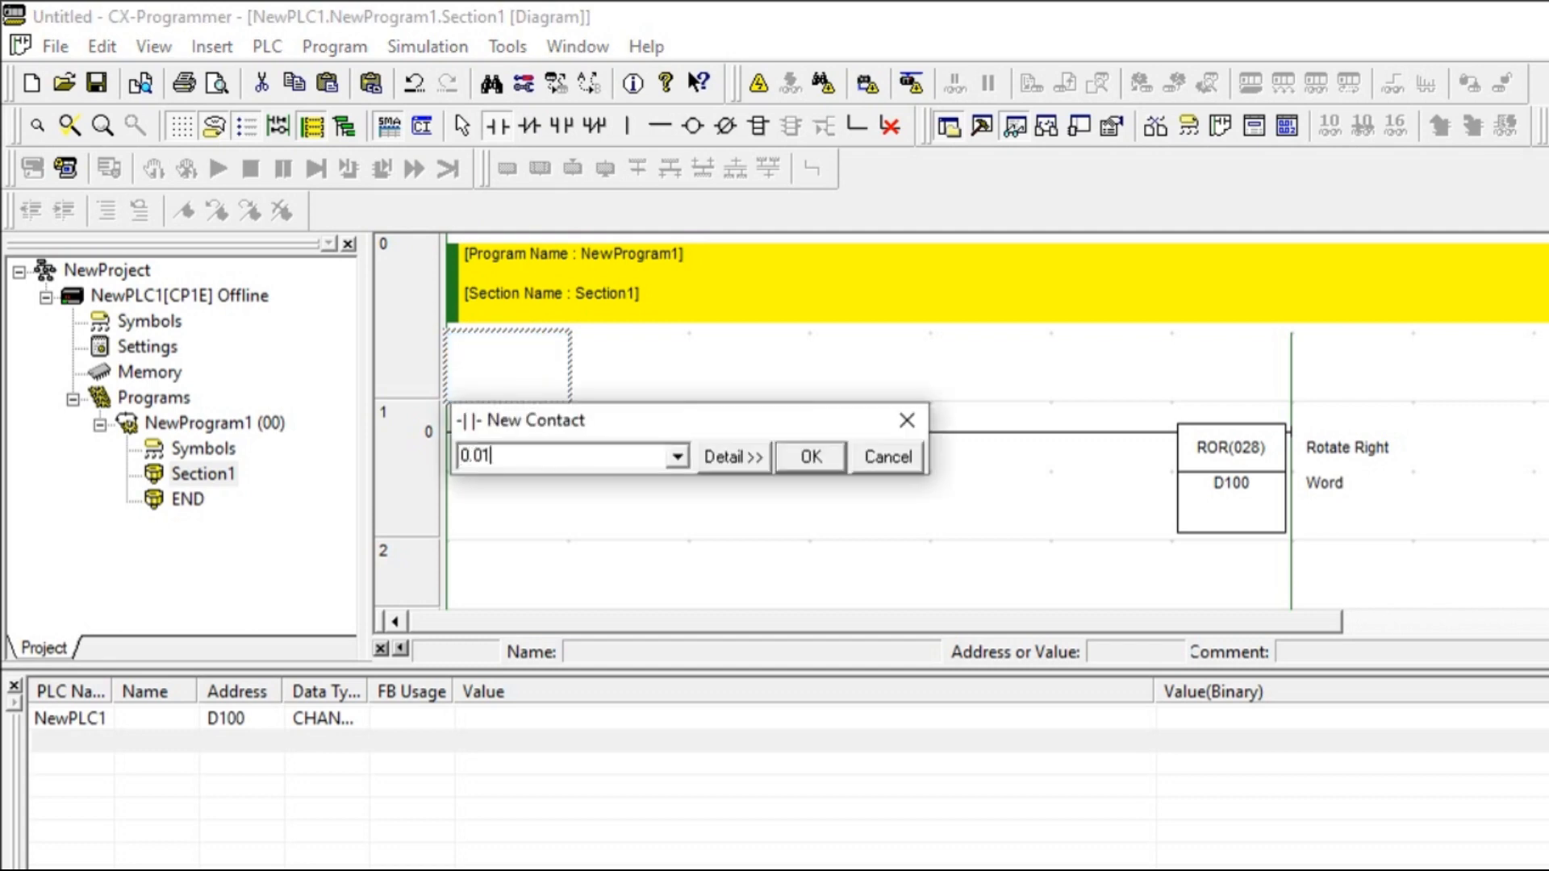
pyautogui.click(809, 457)
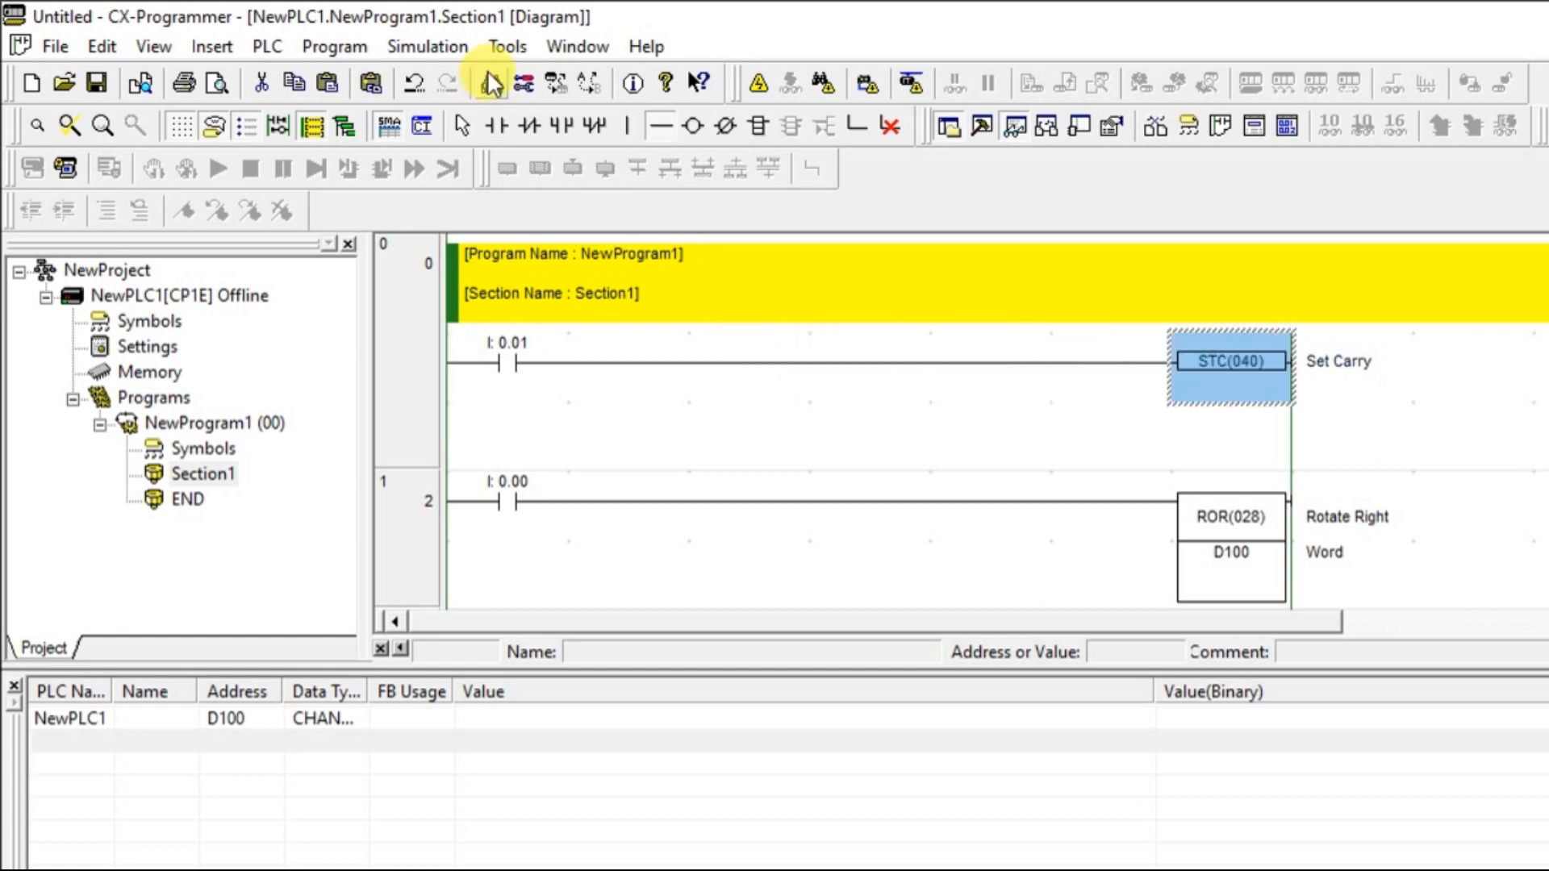
pyautogui.moveTo(450, 118)
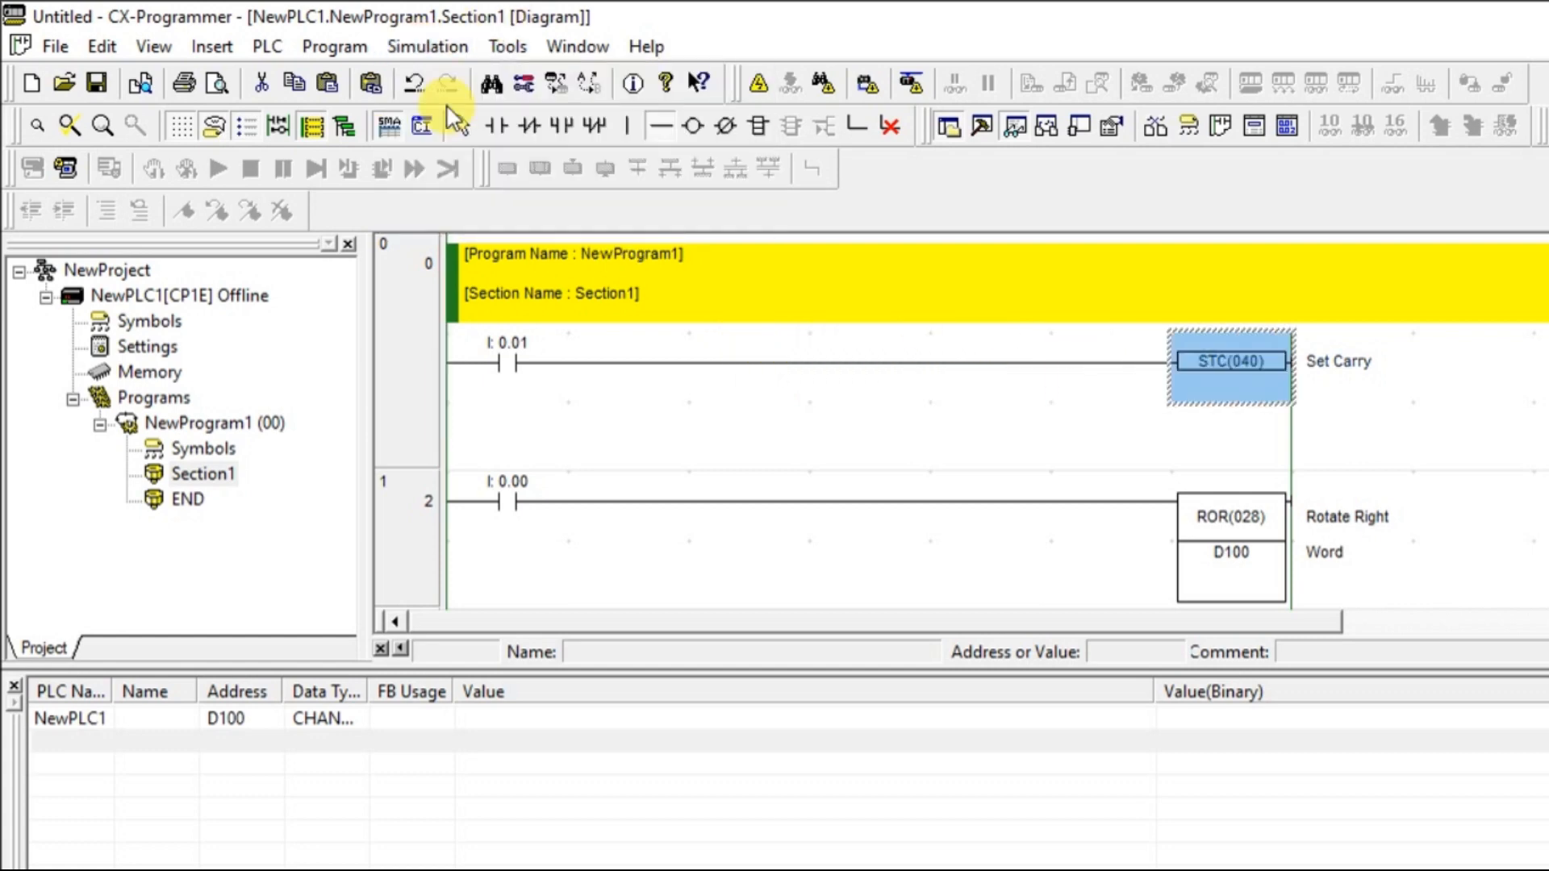
pyautogui.click(446, 82)
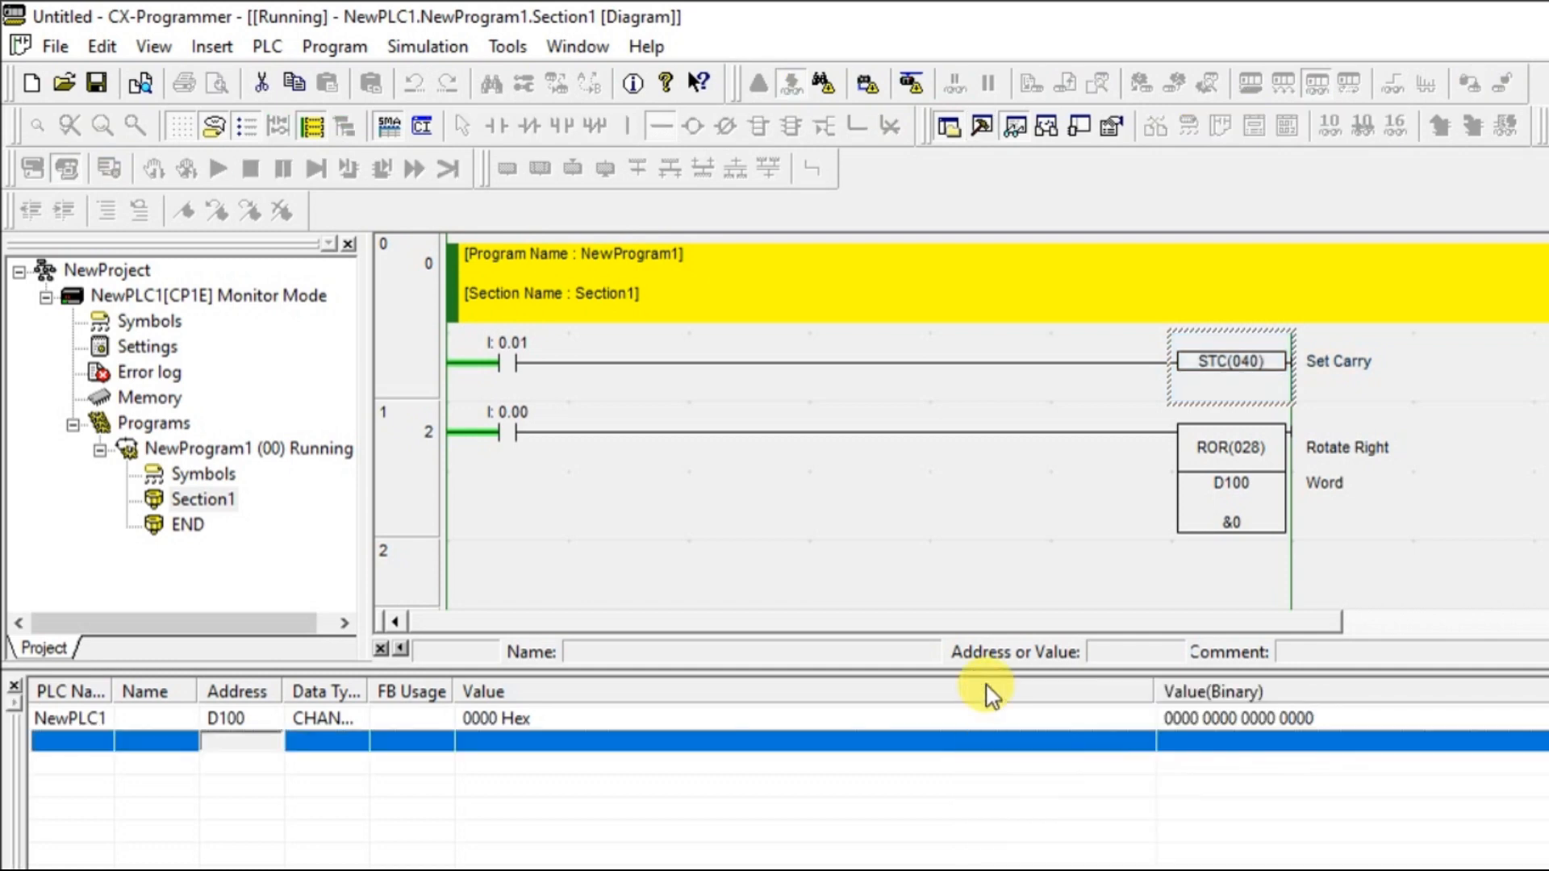
pyautogui.moveTo(475, 139)
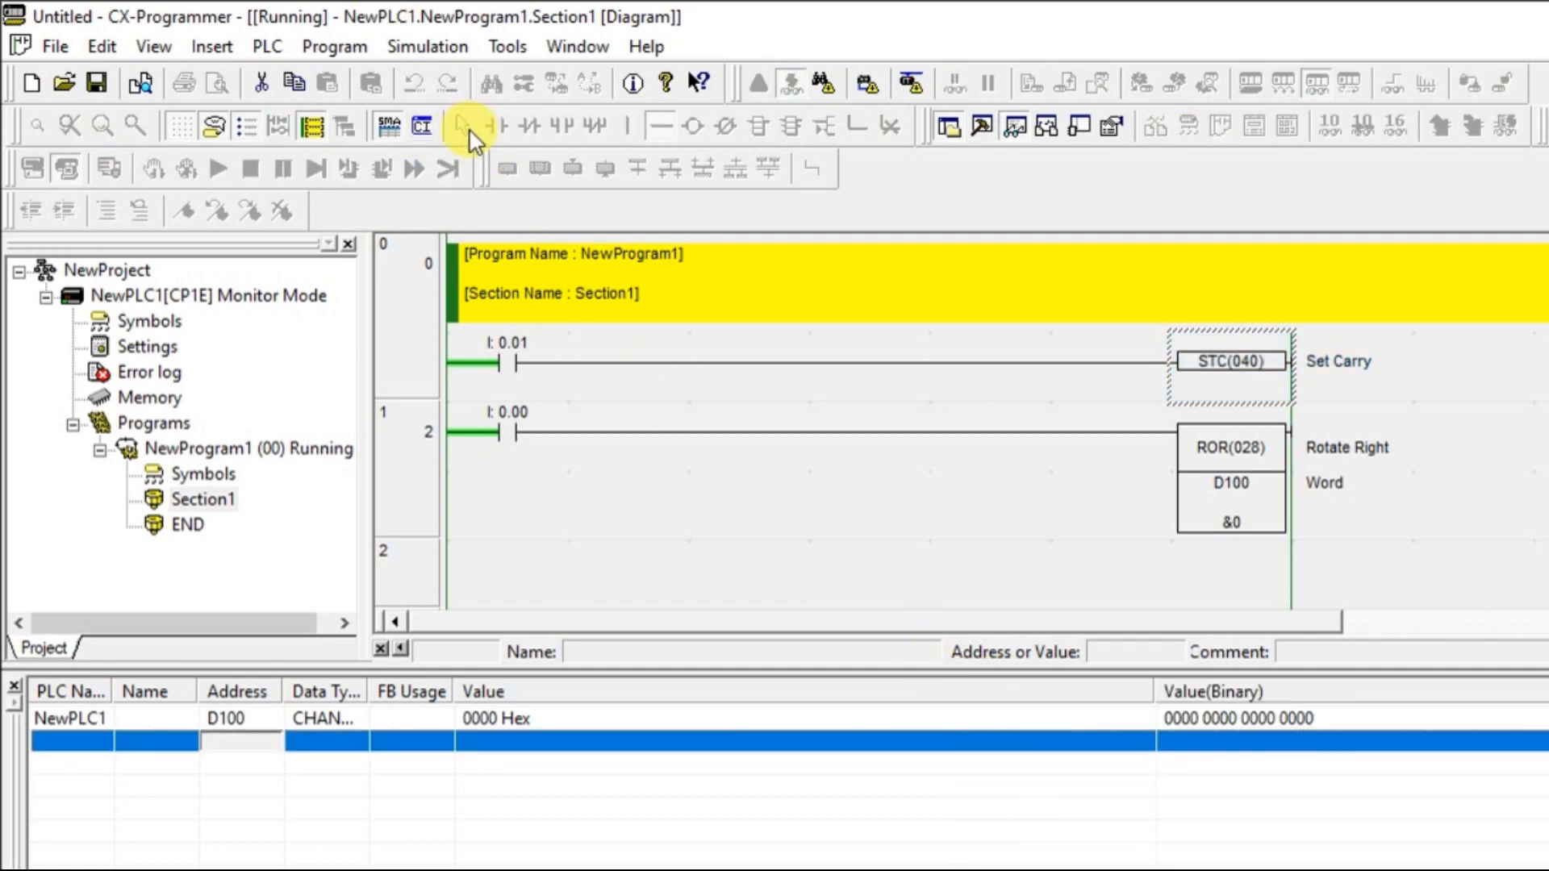
# - Reload D100 with 1234 Hex in the running program and select contact 0.00 on the second rung
pyautogui.click(1229, 359)
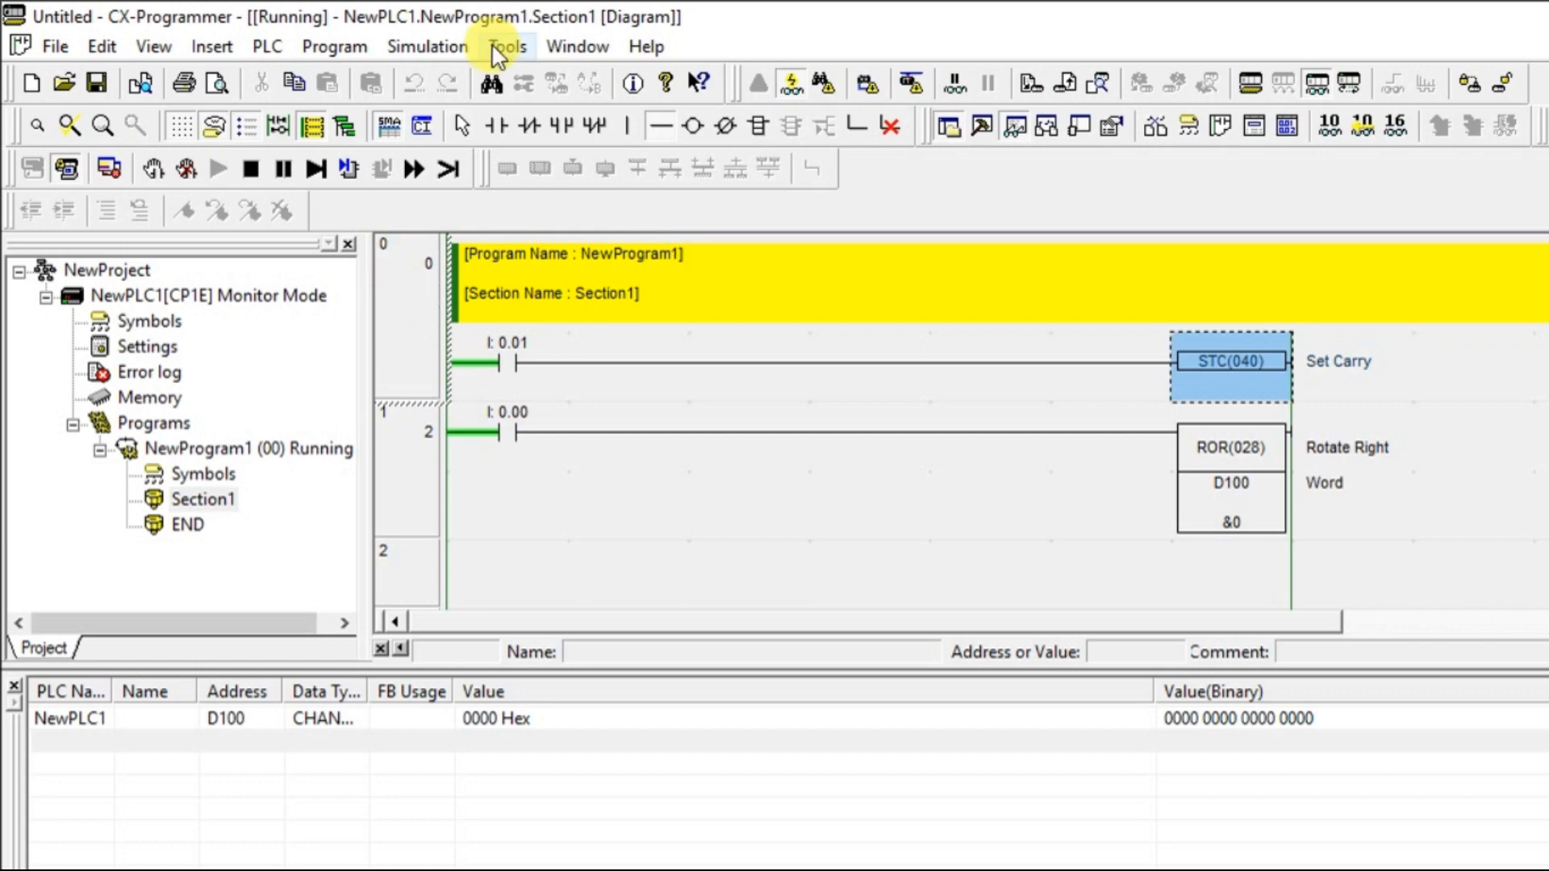
pyautogui.moveTo(1241, 521)
pyautogui.write('@1')
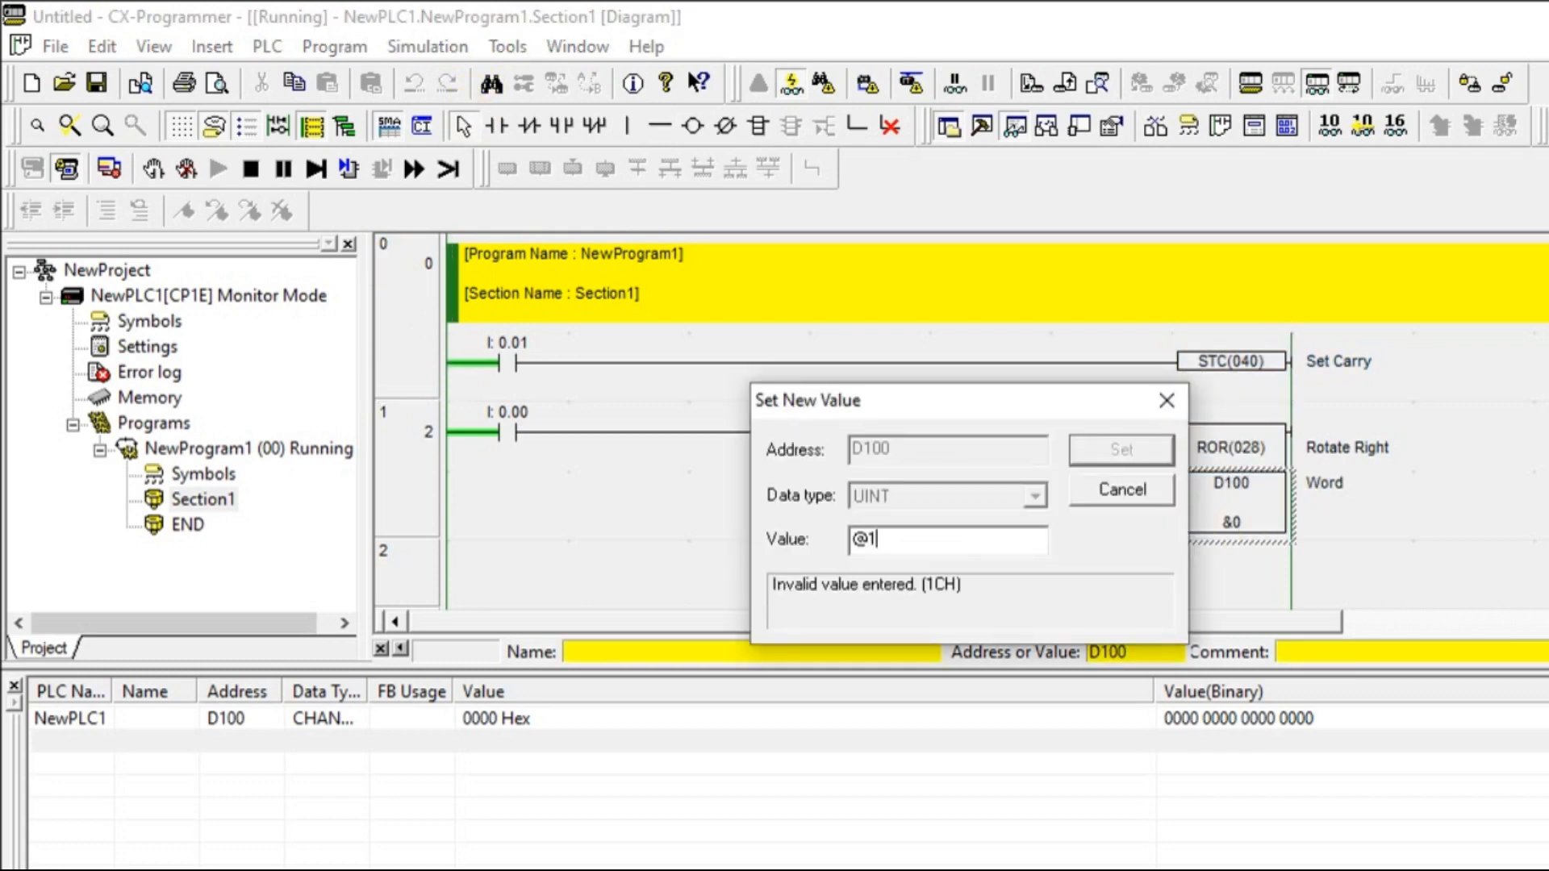
pyautogui.write('234')
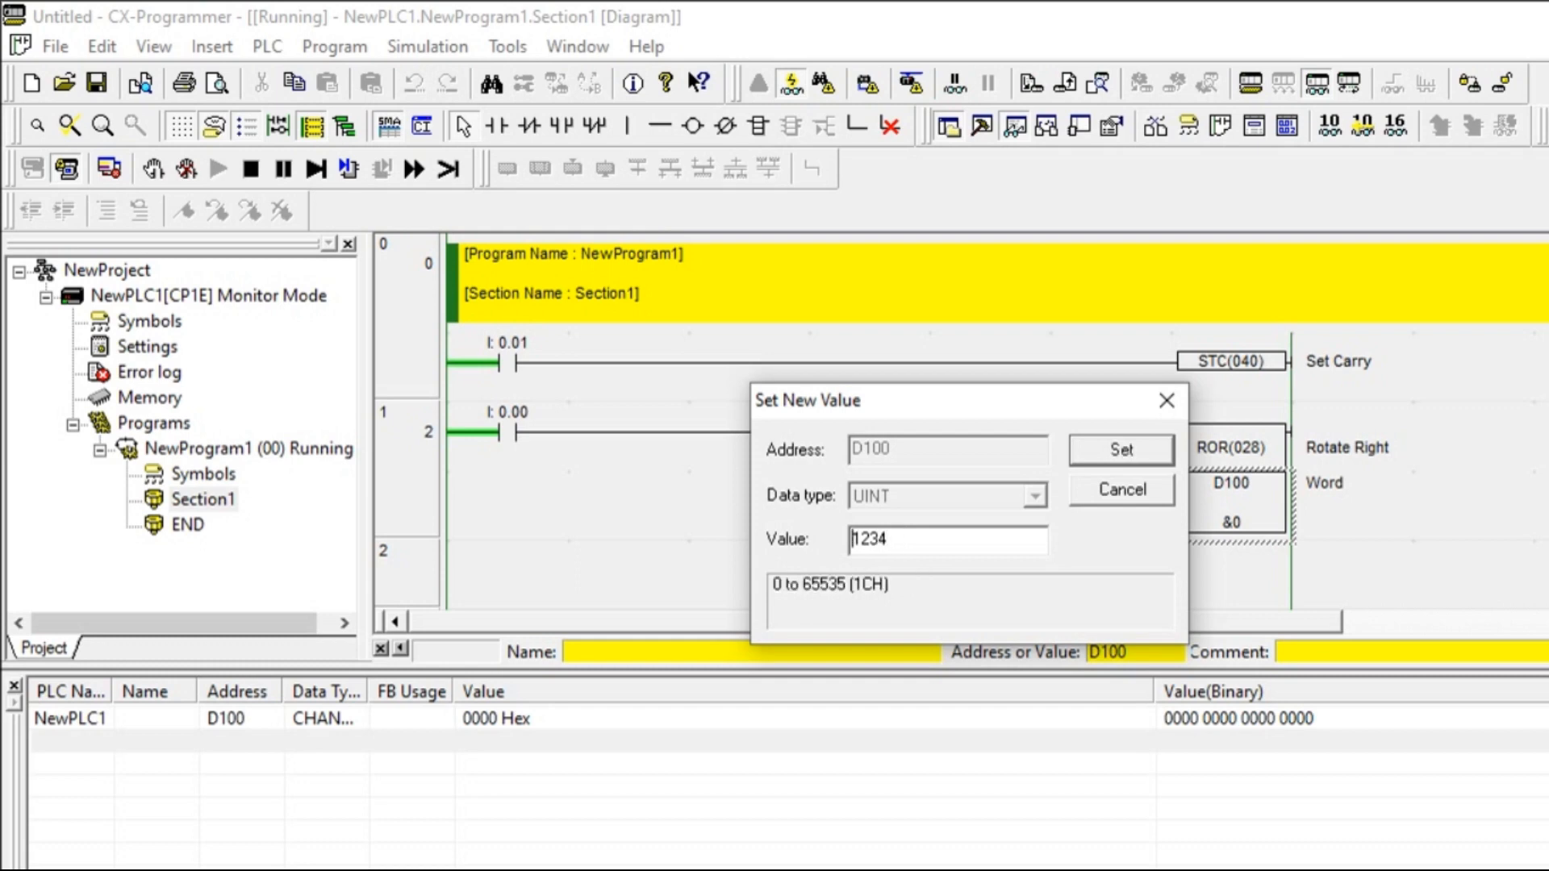
pyautogui.click(1119, 450)
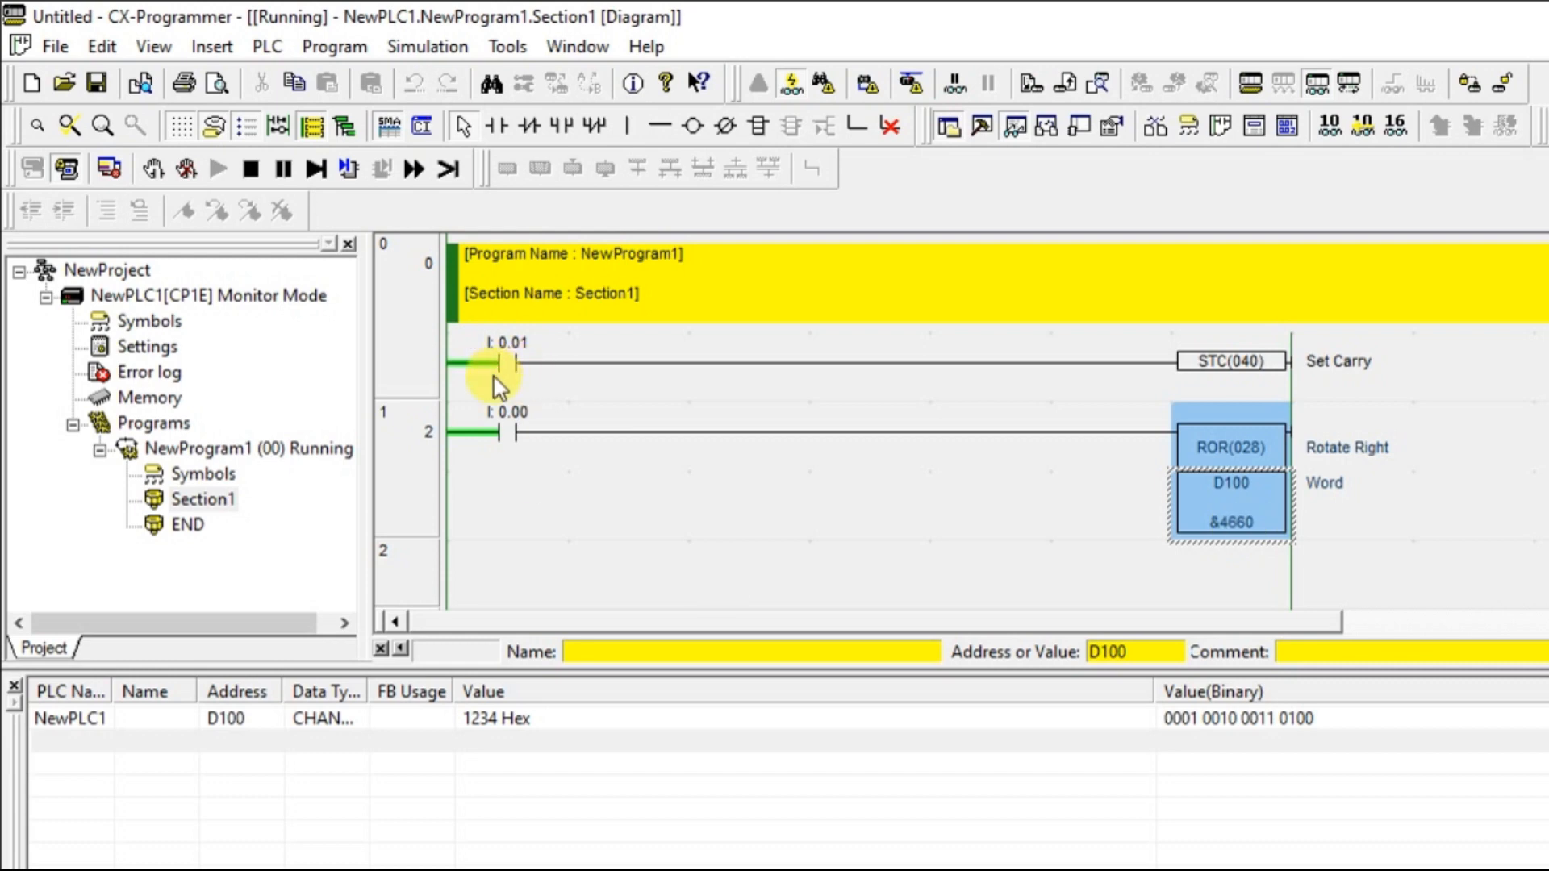
pyautogui.click(498, 433)
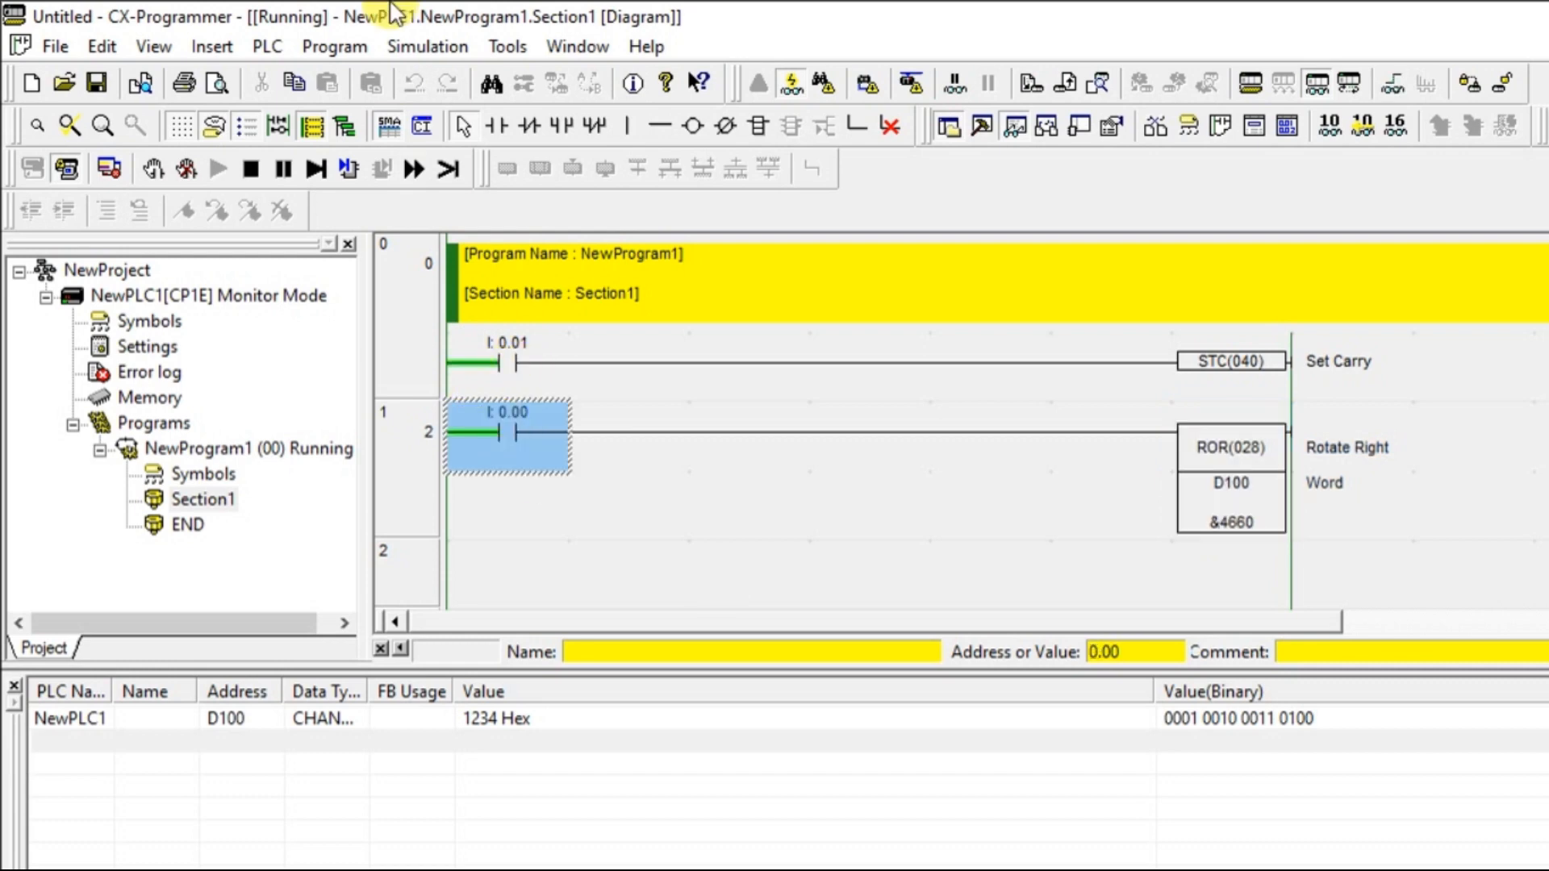
# - Go offline, make contact 0.00 a rising-edge (Differentiate Up) contact, and reconnect the simulator
pyautogui.click(426, 47)
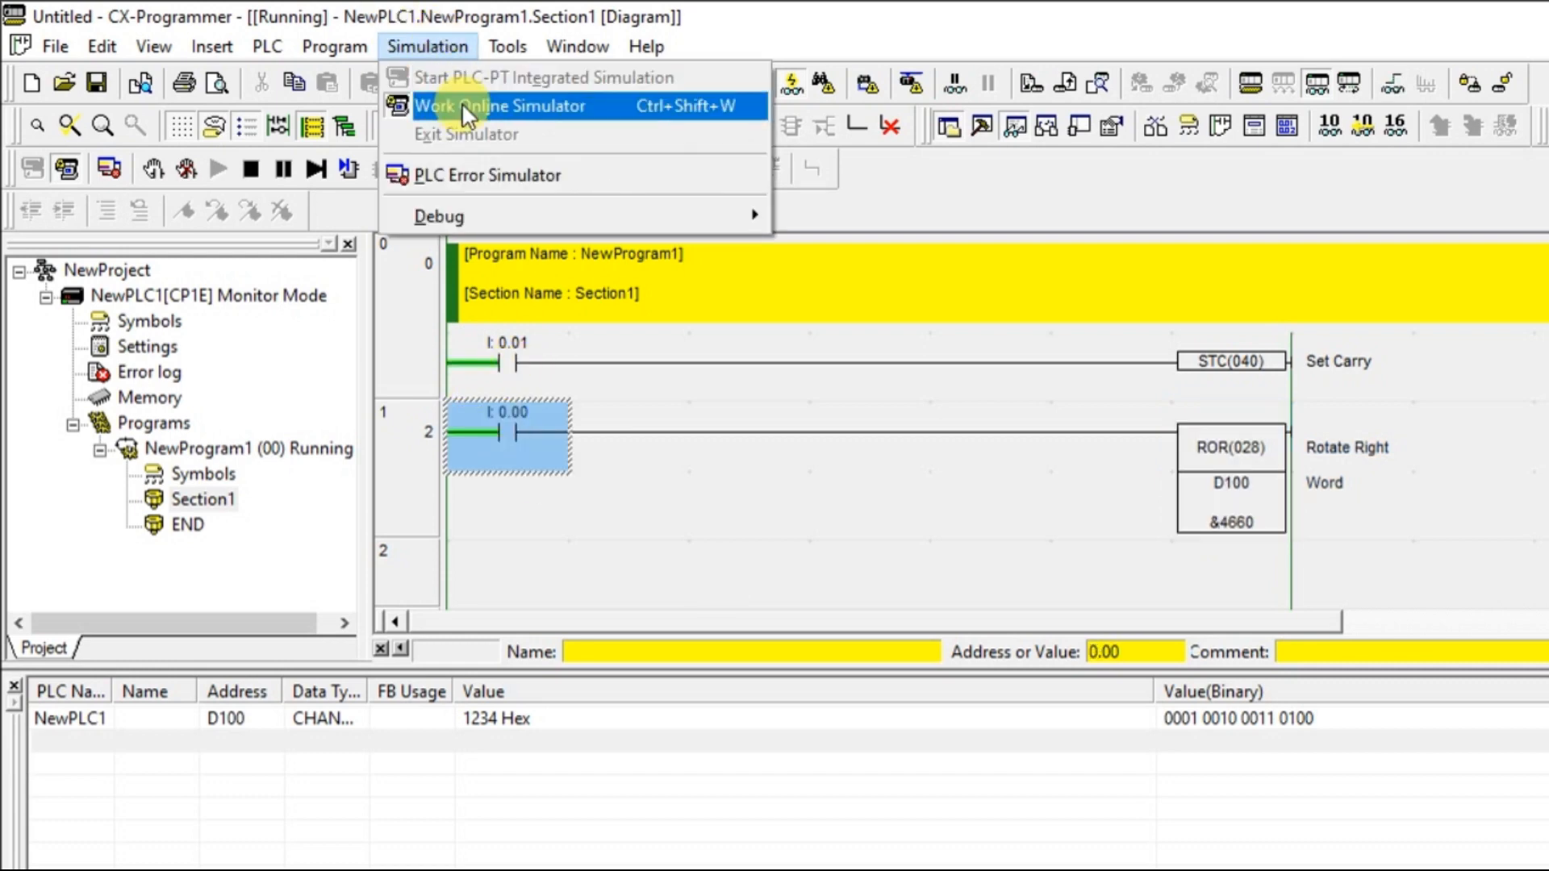
pyautogui.click(500, 107)
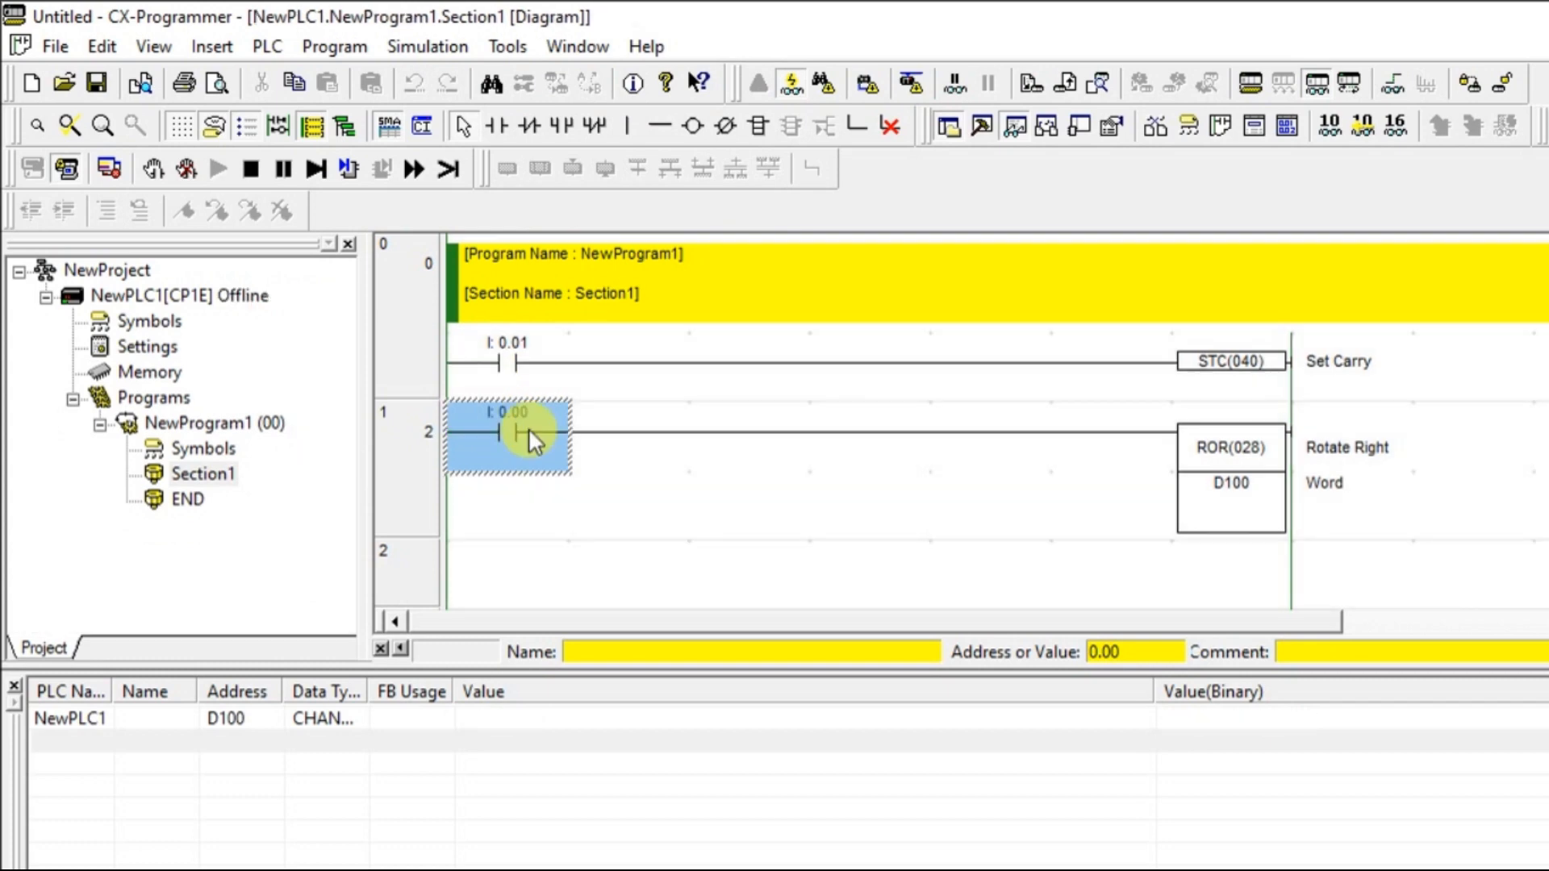
pyautogui.rightClick(507, 433)
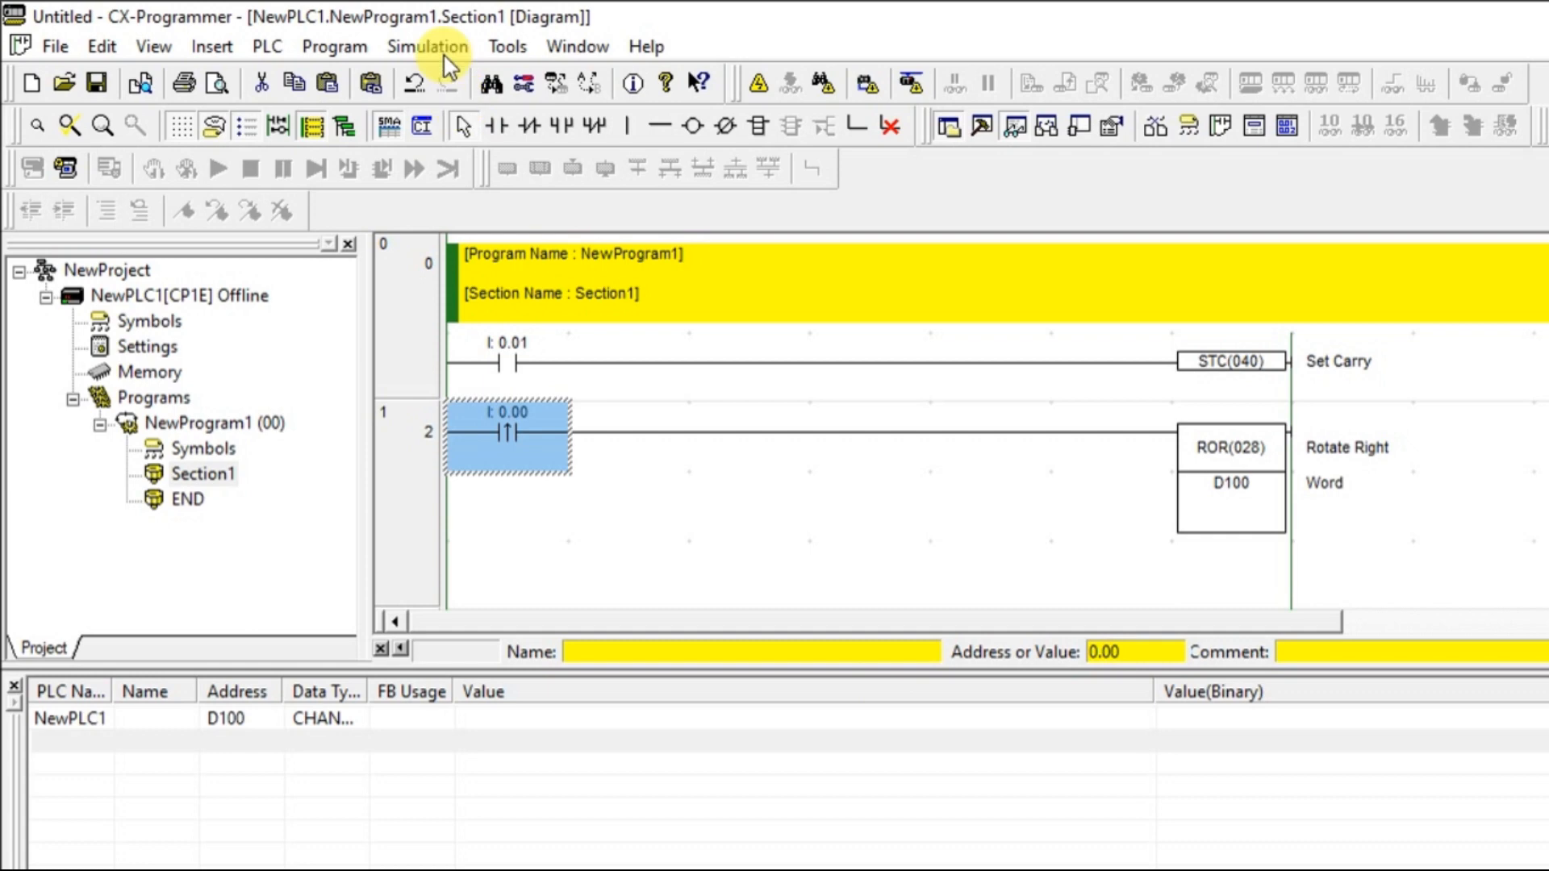
pyautogui.moveTo(482, 108)
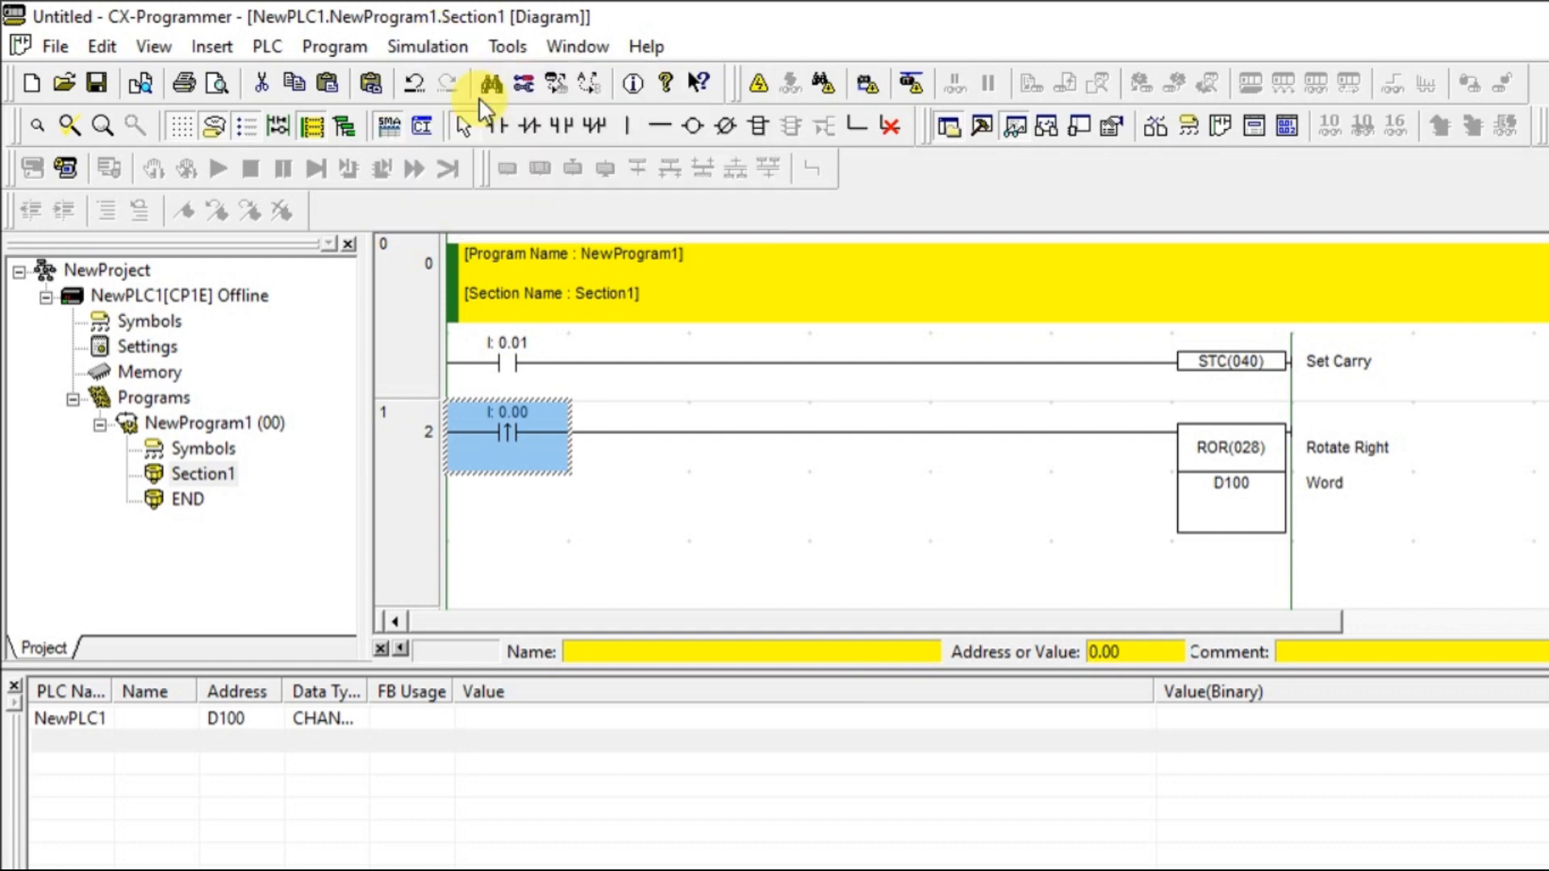
pyautogui.click(490, 82)
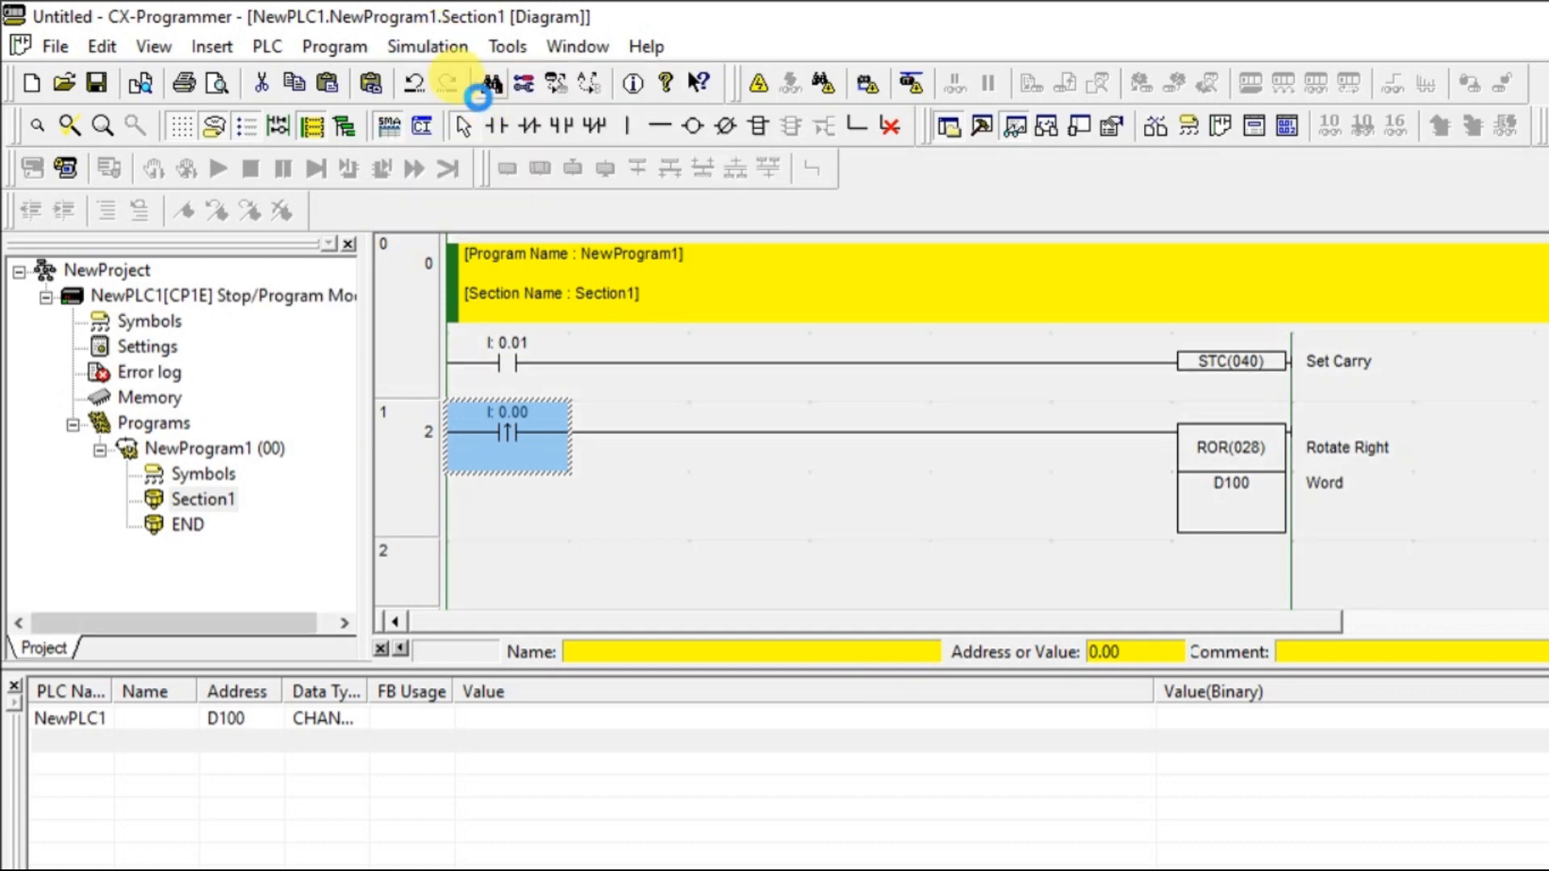
pyautogui.click(421, 124)
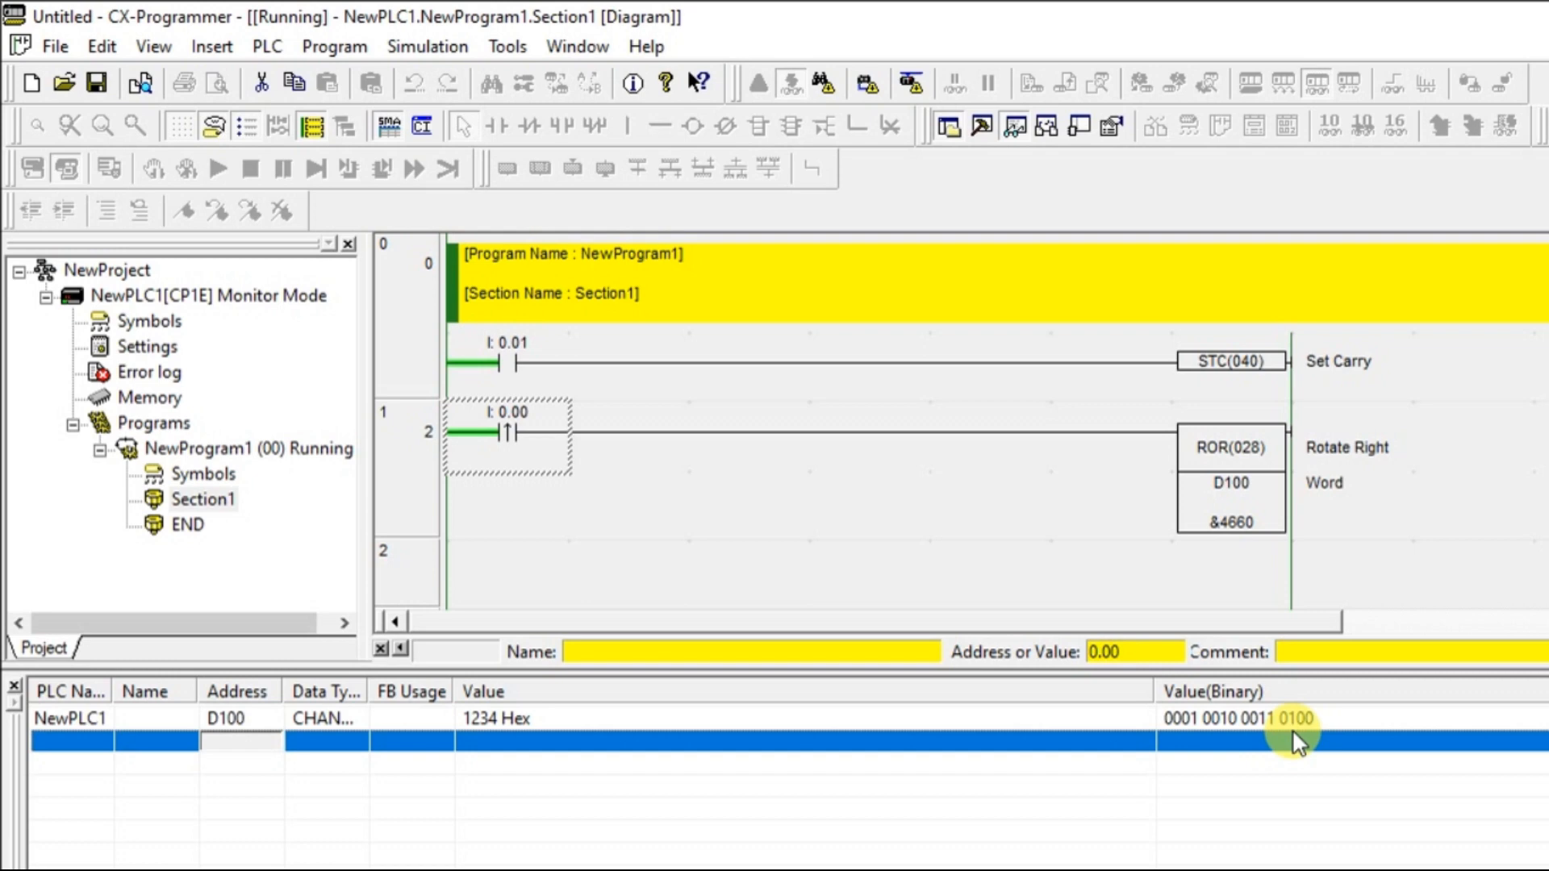
pyautogui.moveTo(1097, 721)
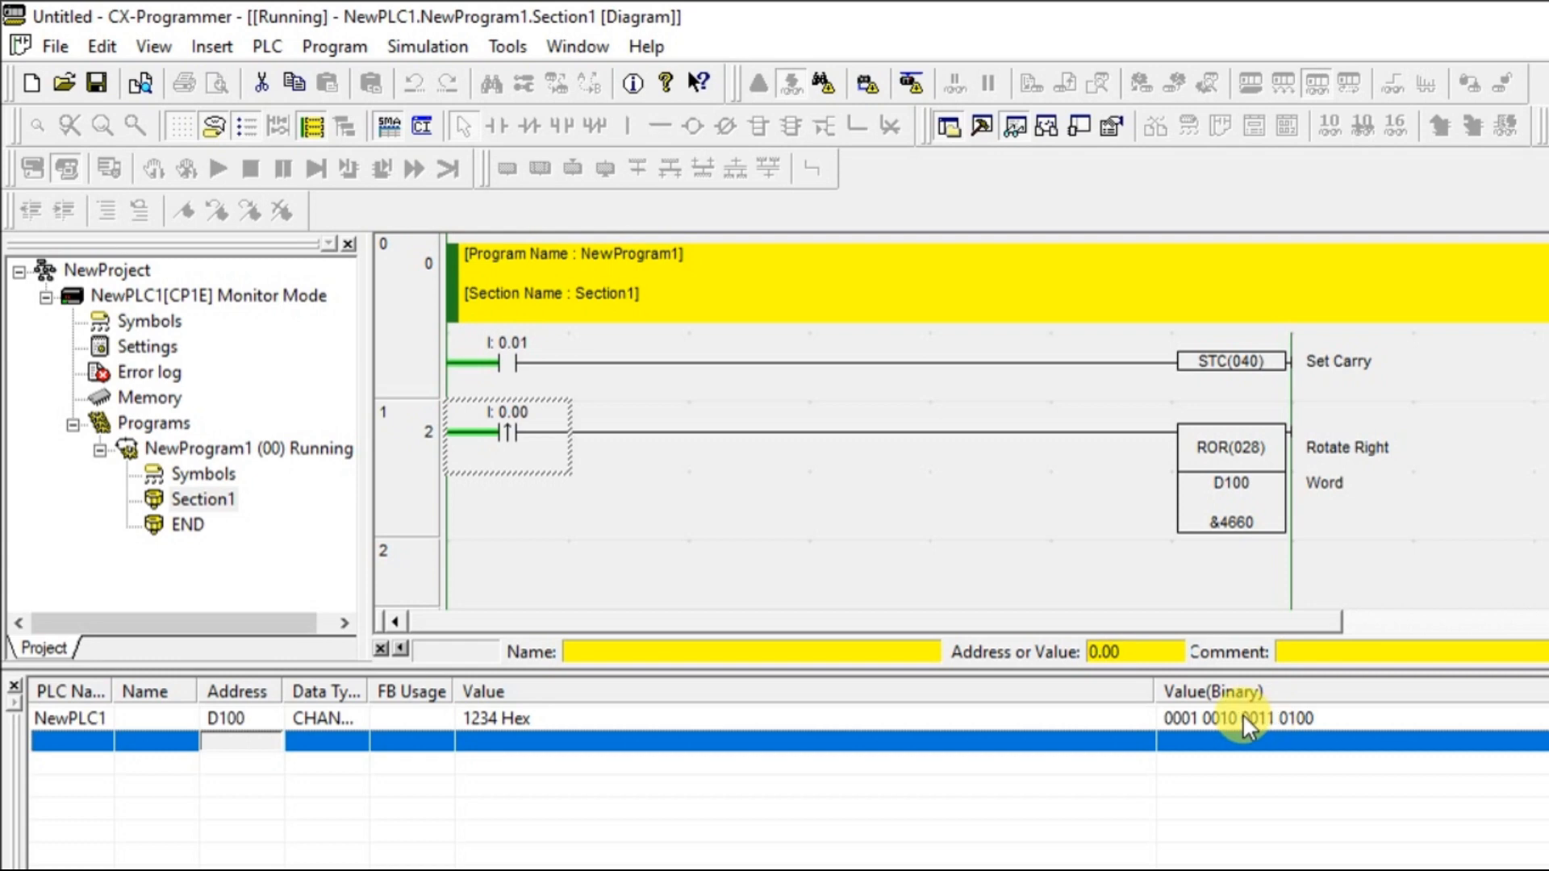
pyautogui.moveTo(1173, 721)
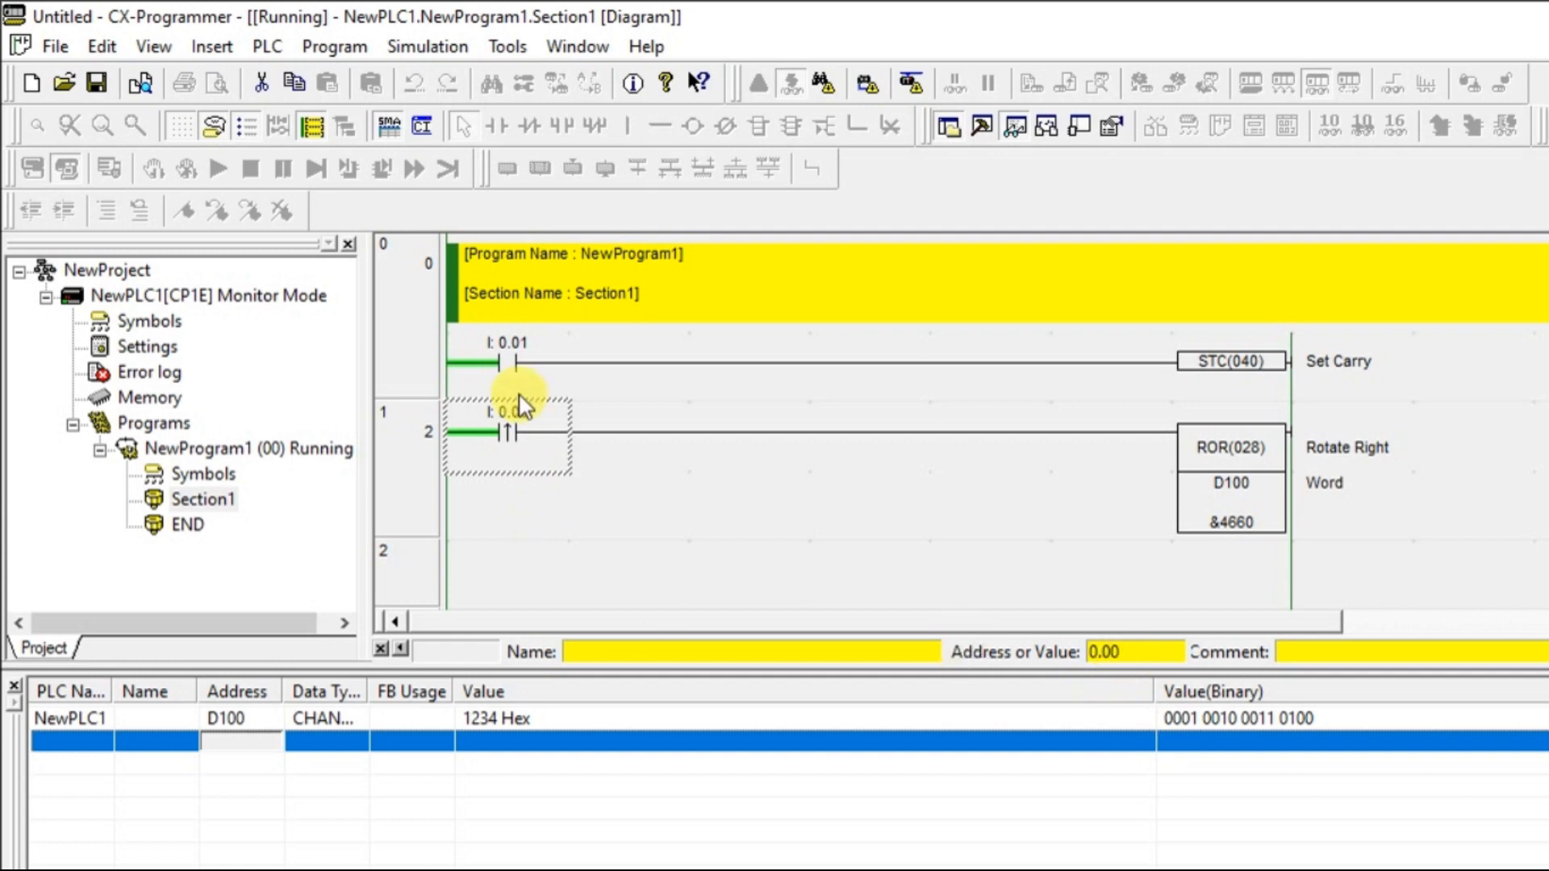
# - Force contact 0.00 on and off twice so D100 rotates right from 1234 to 048D Hex
pyautogui.rightClick(508, 424)
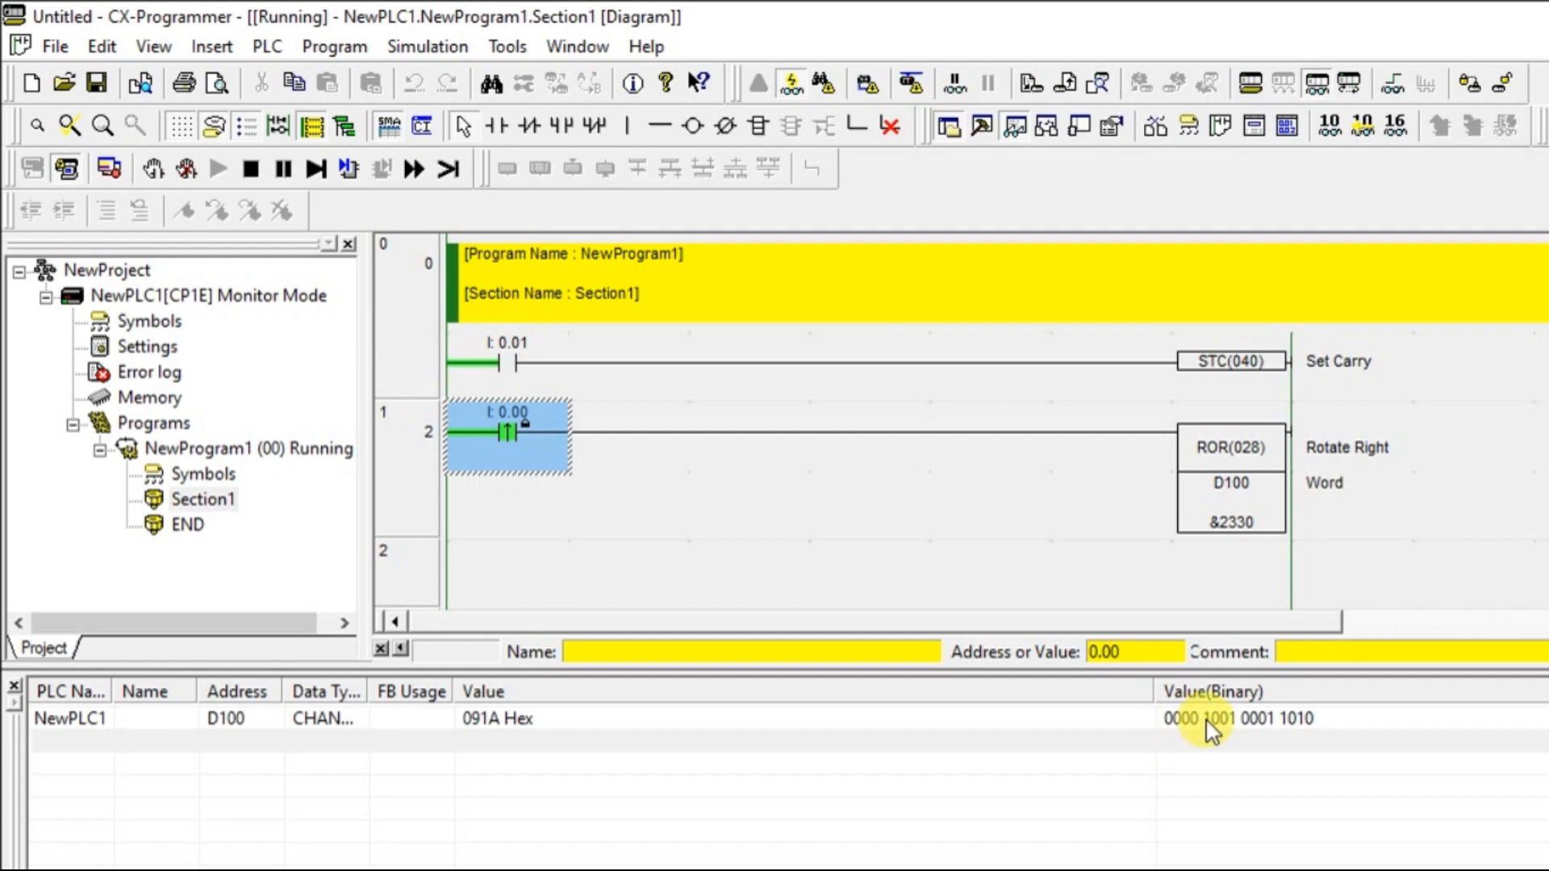
pyautogui.rightClick(505, 434)
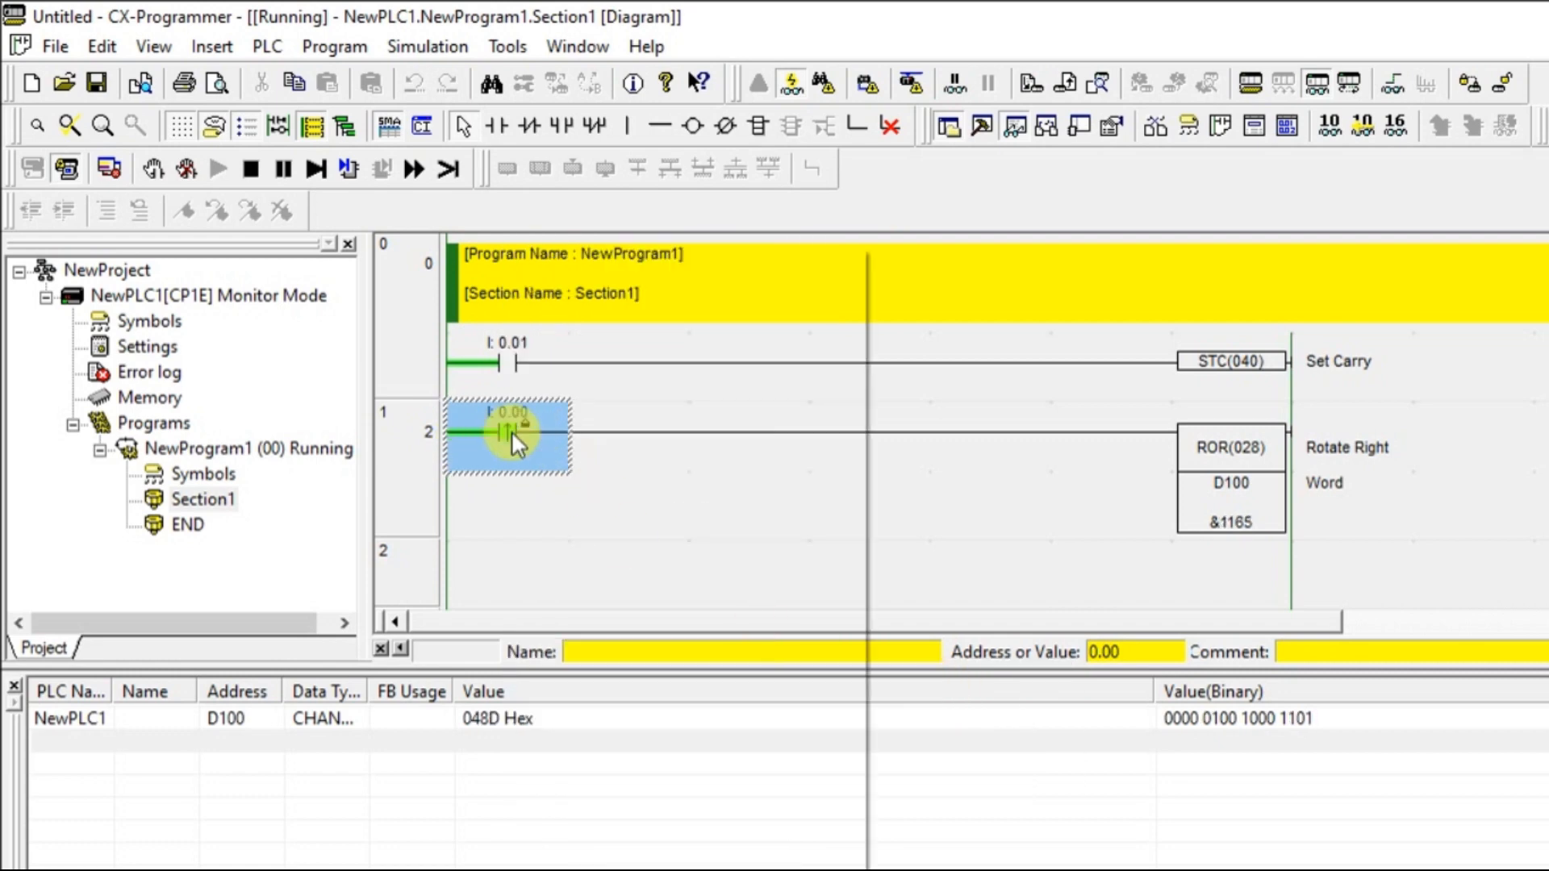
pyautogui.moveTo(939, 706)
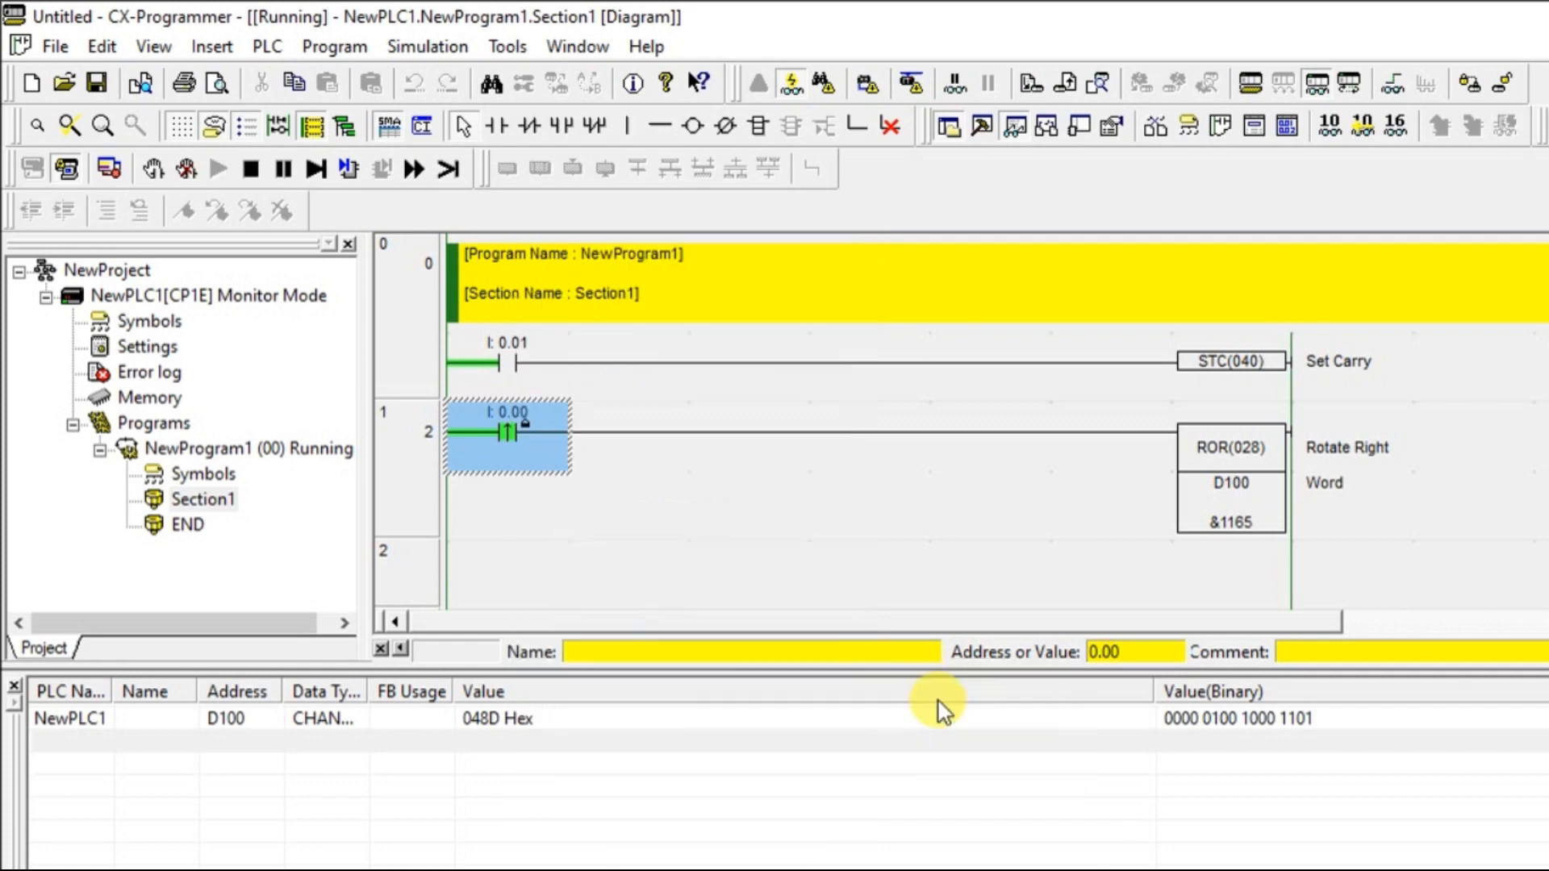
# - Force contact 0.01 on to set carry and pulse 0.00 until D100 reads C123 Hex
pyautogui.rightClick(493, 360)
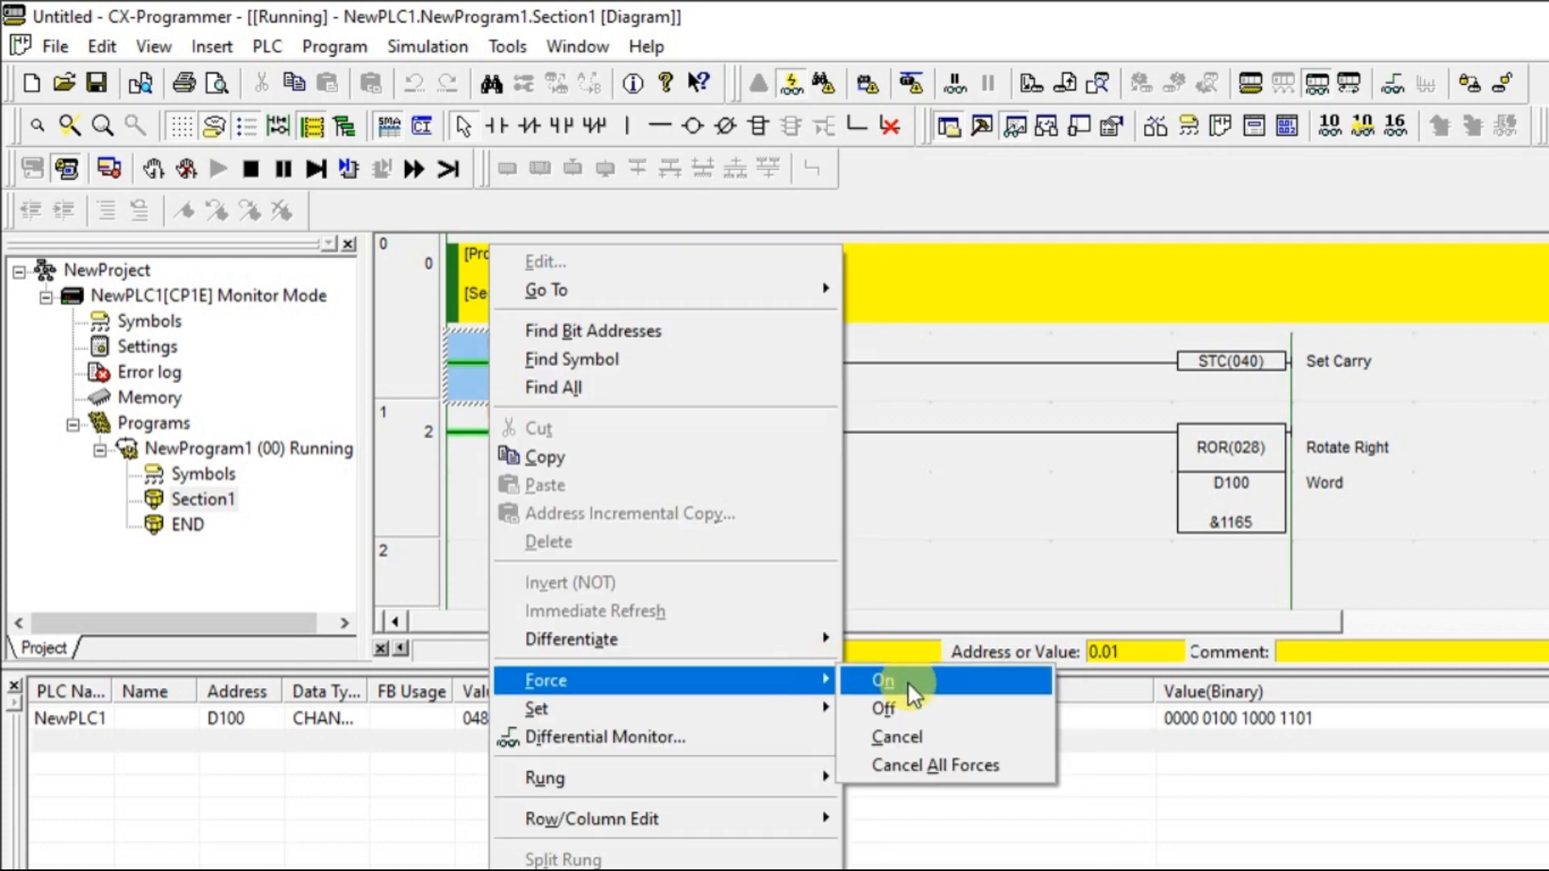
pyautogui.click(881, 679)
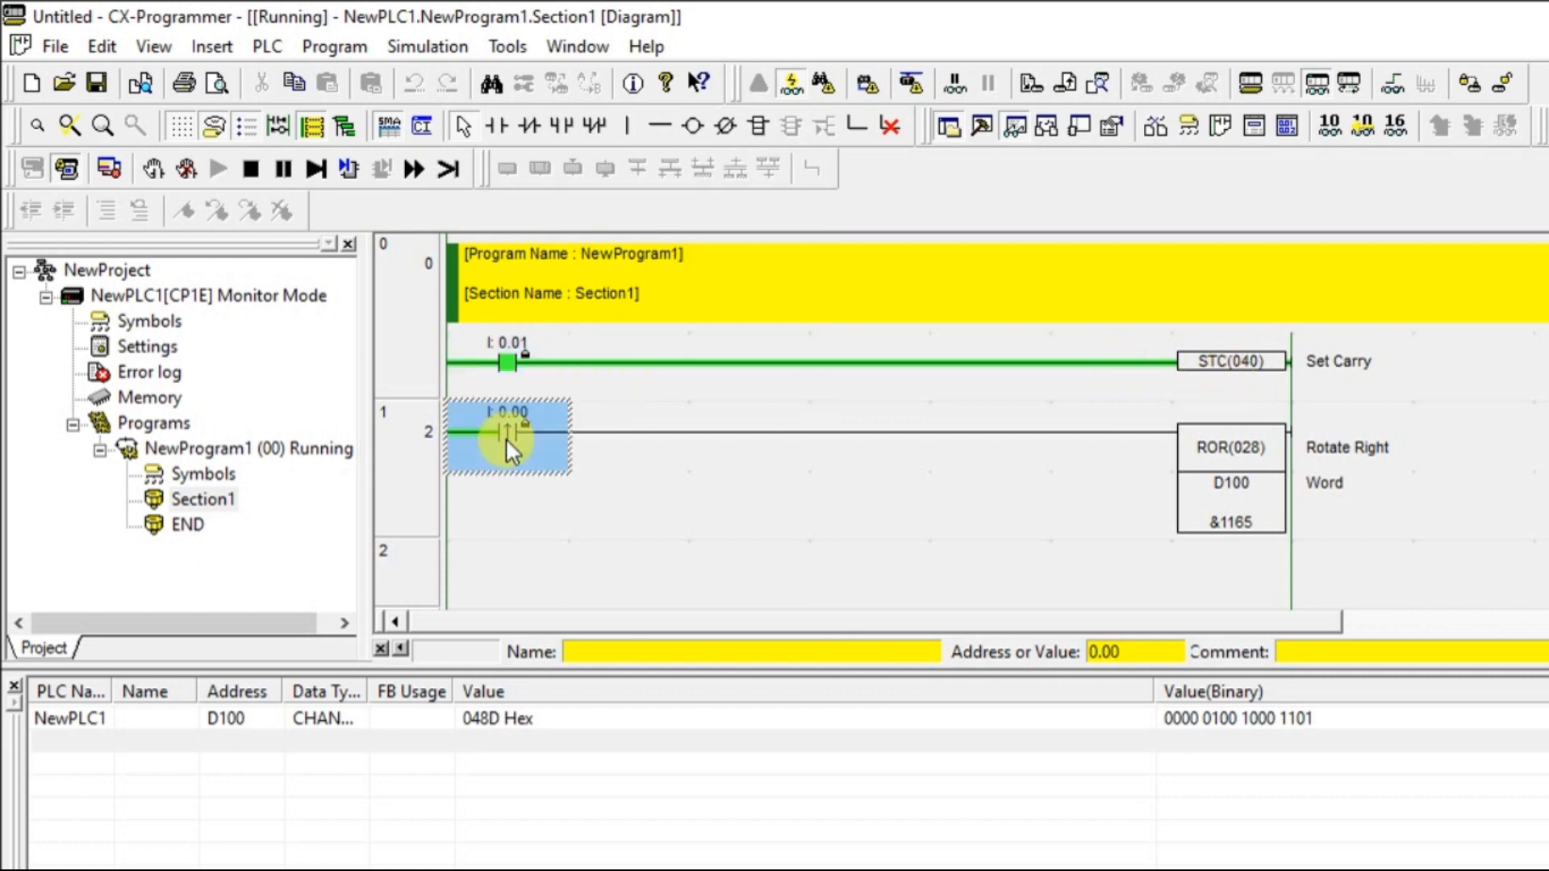
pyautogui.rightClick(505, 434)
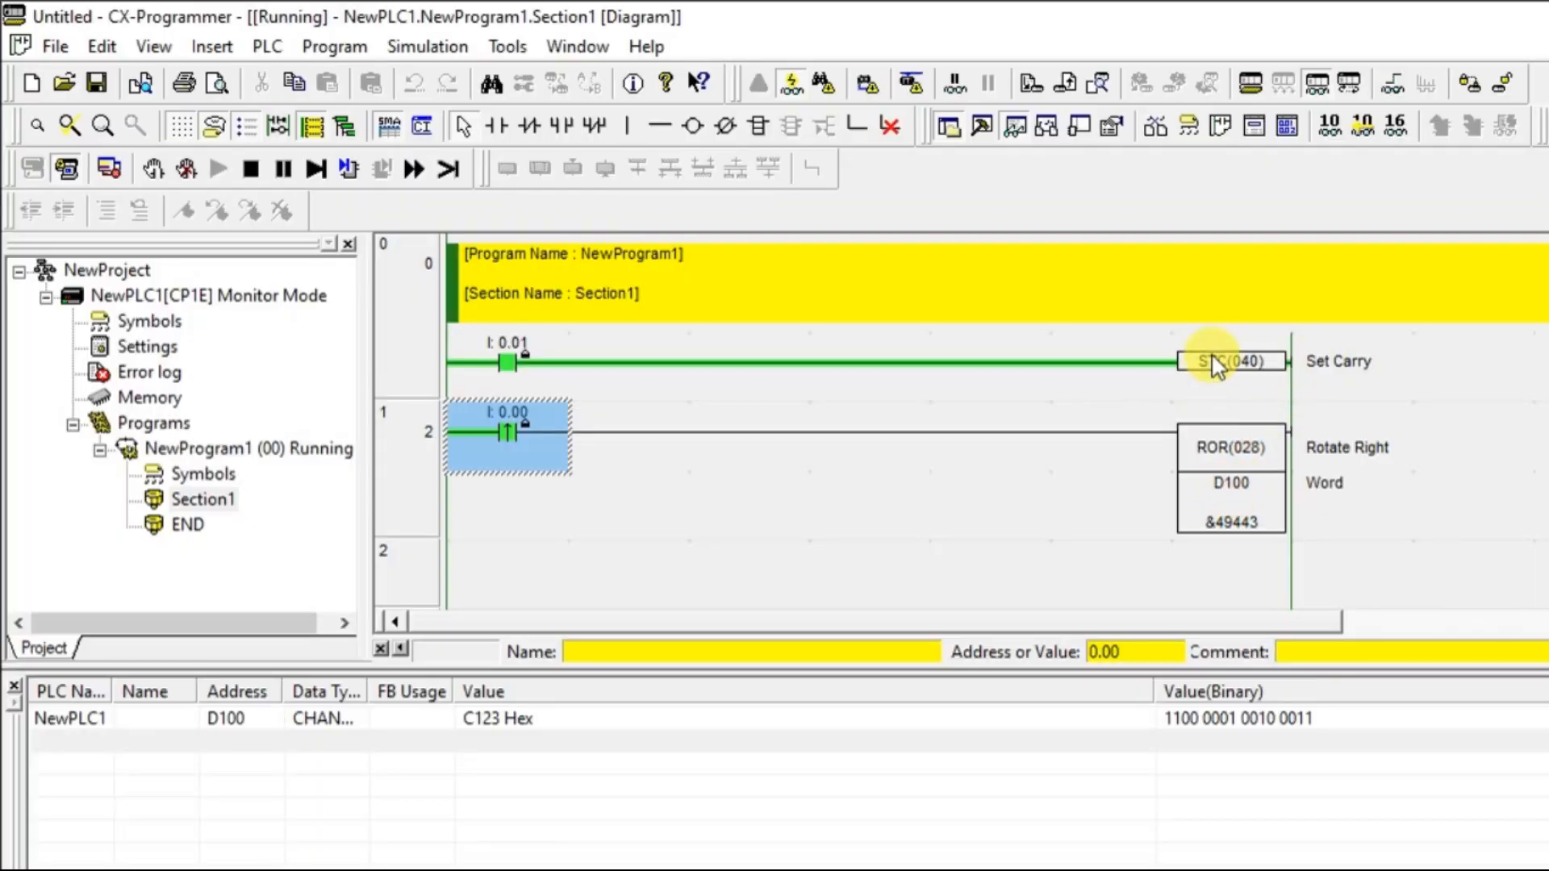
pyautogui.rightClick(507, 429)
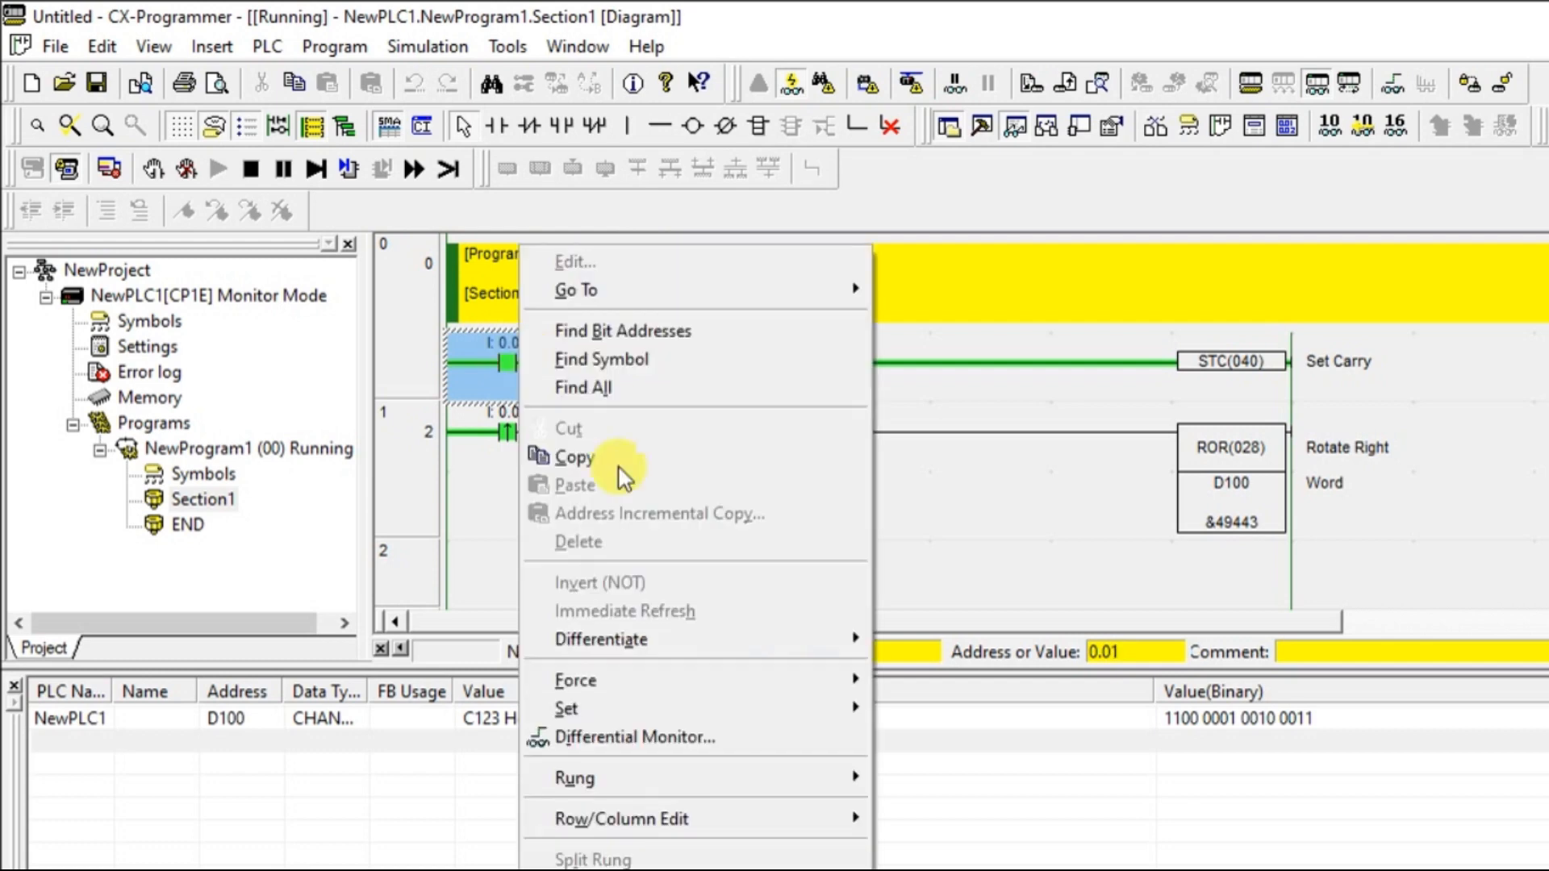